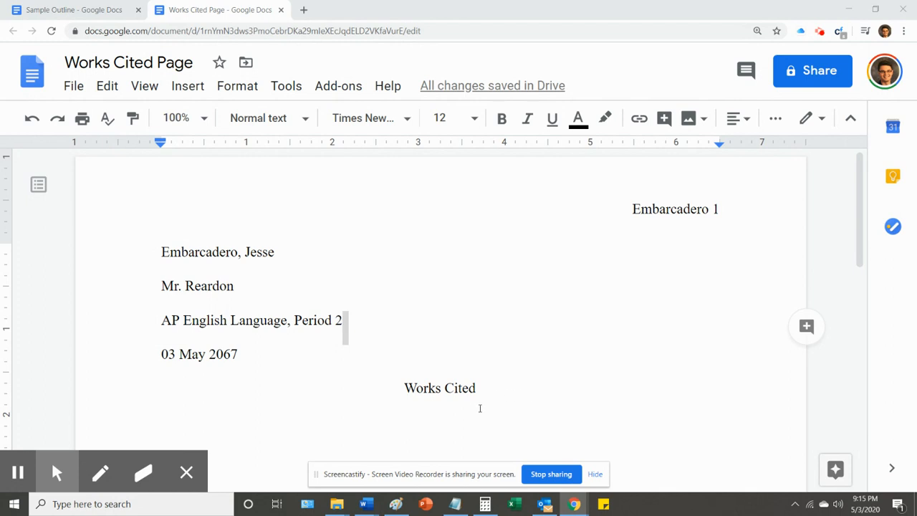
- Open the Perspective 1 Teach For America article from the Word research table link
scroll("down", 3)
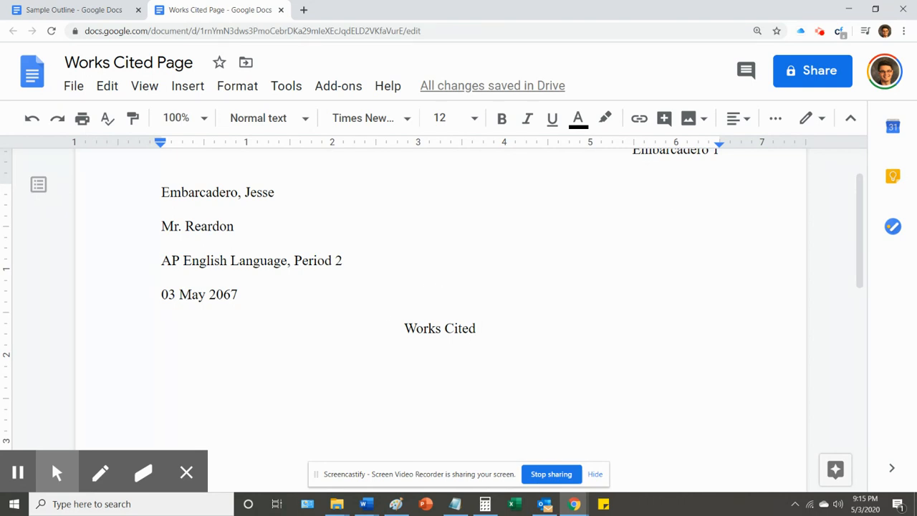
mouse_move(433, 396)
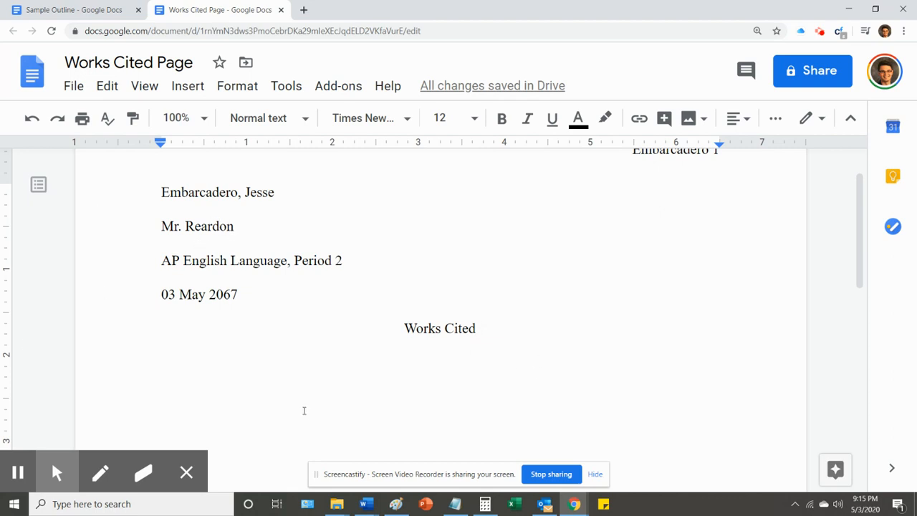
mouse_move(497, 378)
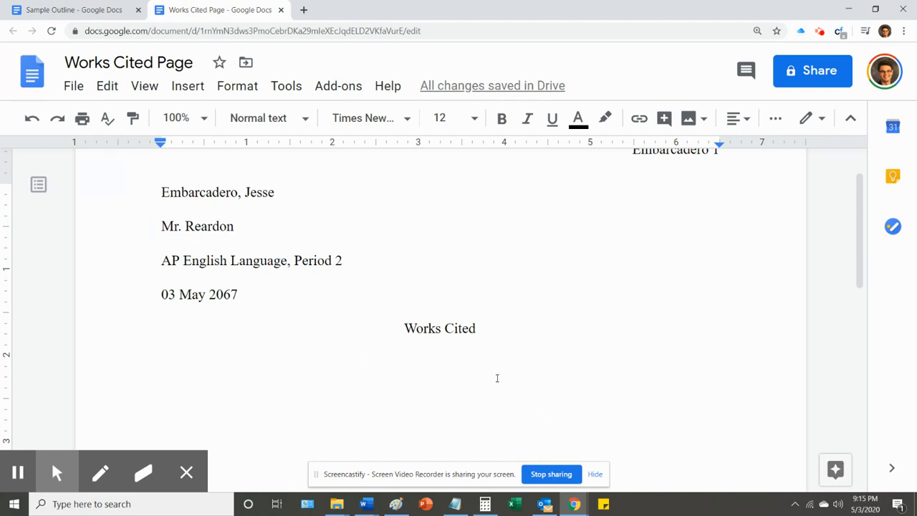
mouse_move(309, 448)
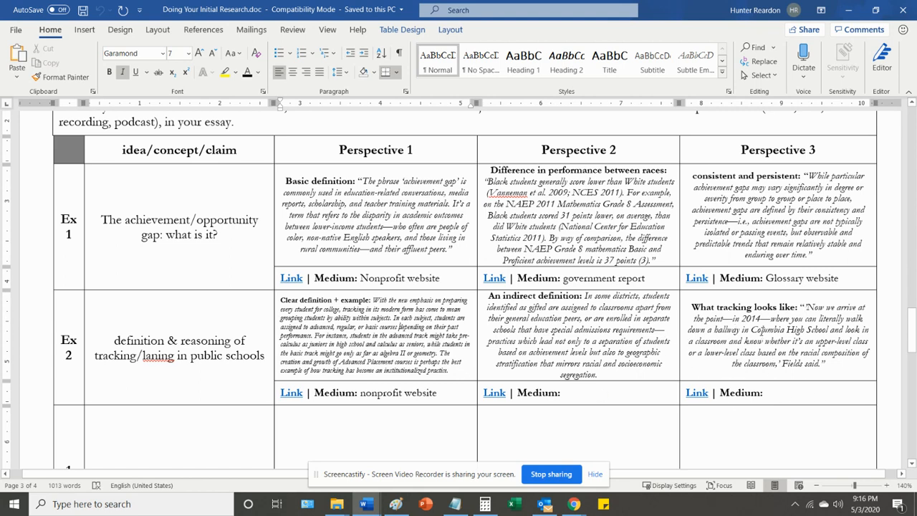
mouse_move(578, 284)
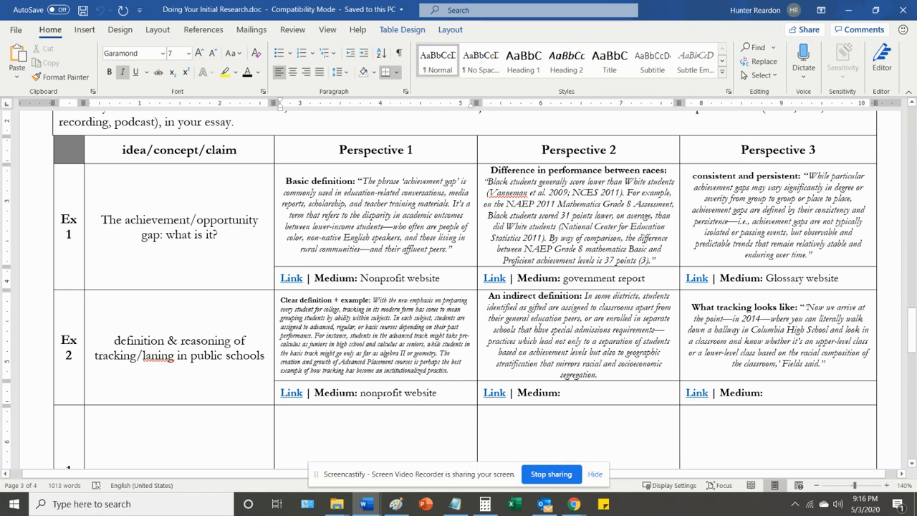
mouse_move(678, 306)
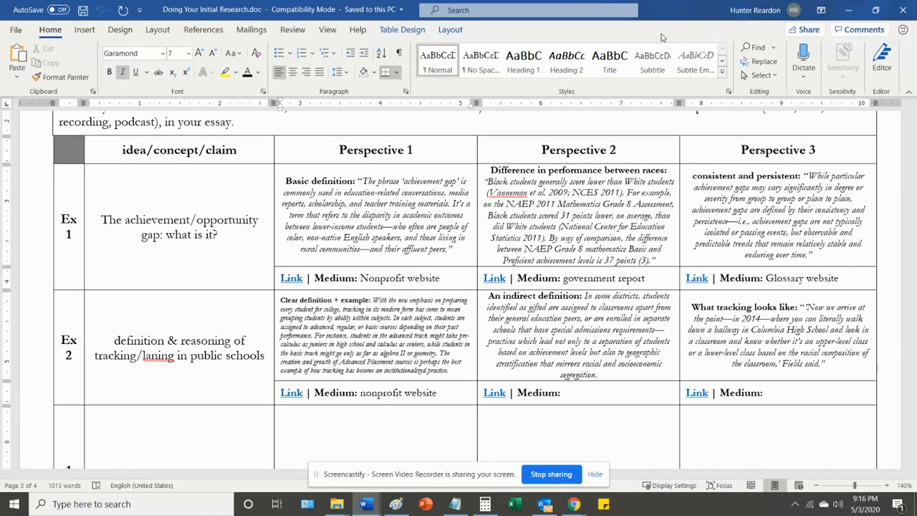
mouse_move(700, 12)
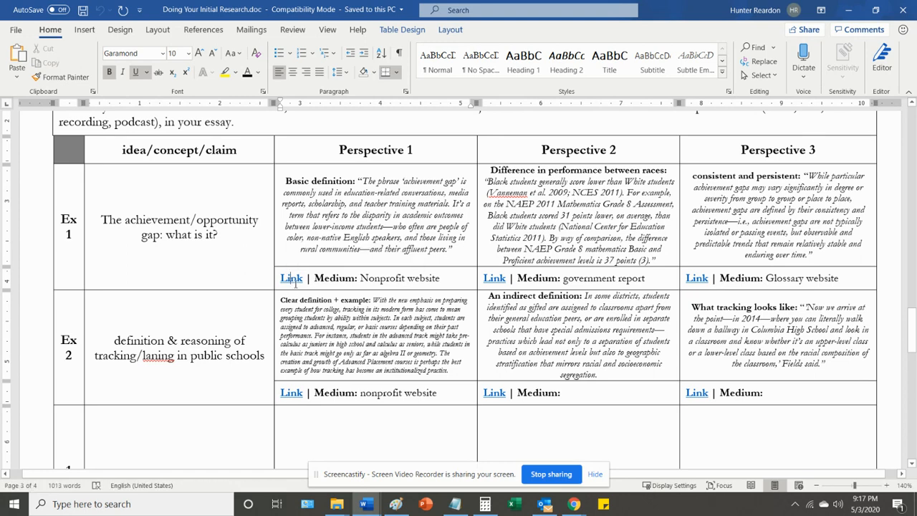
left_click(291, 278)
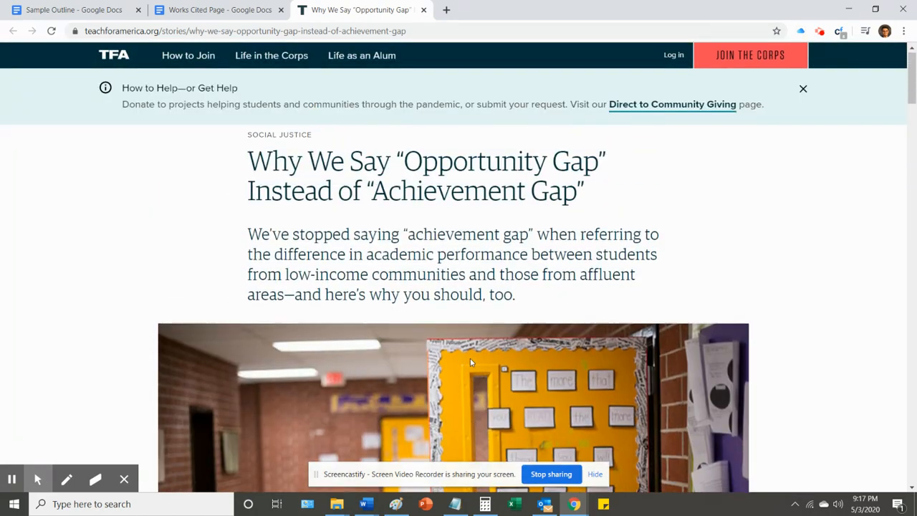
- Select the Teach For America article's full URL in the Chrome address bar
left_click(802, 88)
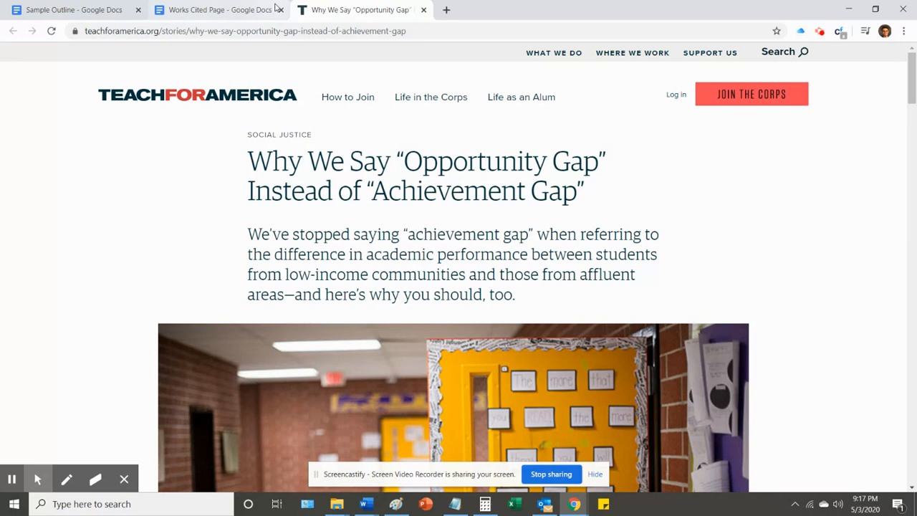
mouse_move(345, 47)
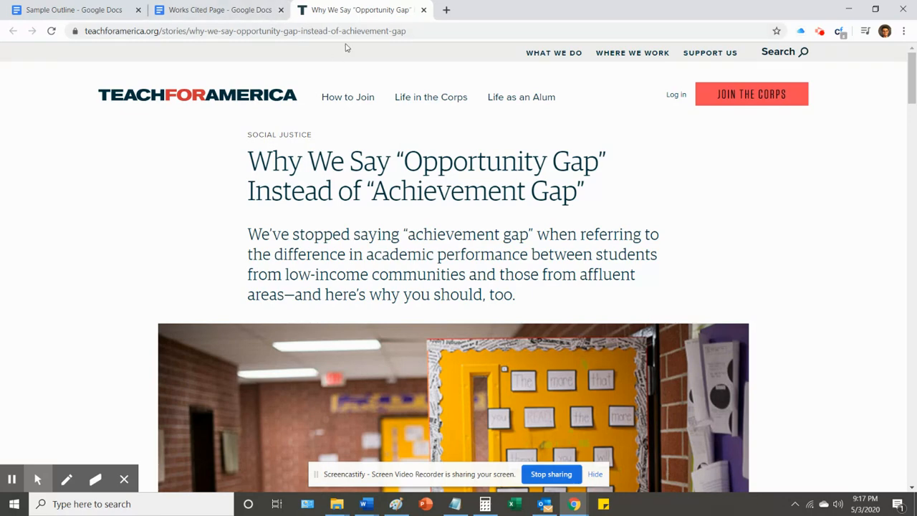
mouse_move(382, 20)
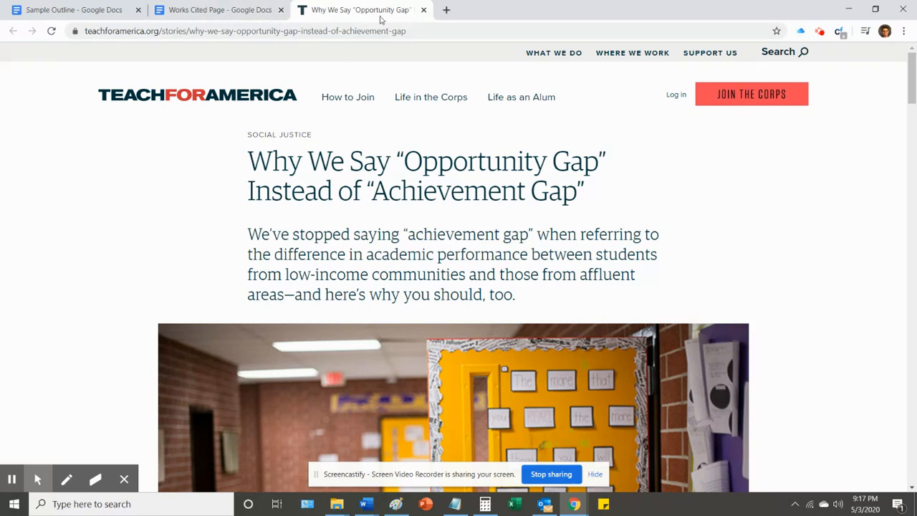
left_click(244, 32)
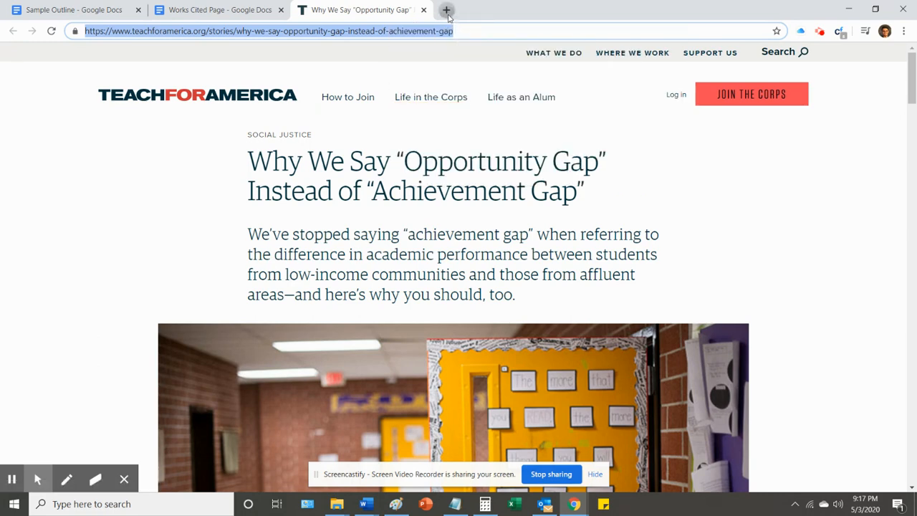
- Search 'easybib' in a new tab and browse the EasyBib home page
left_click(446, 9)
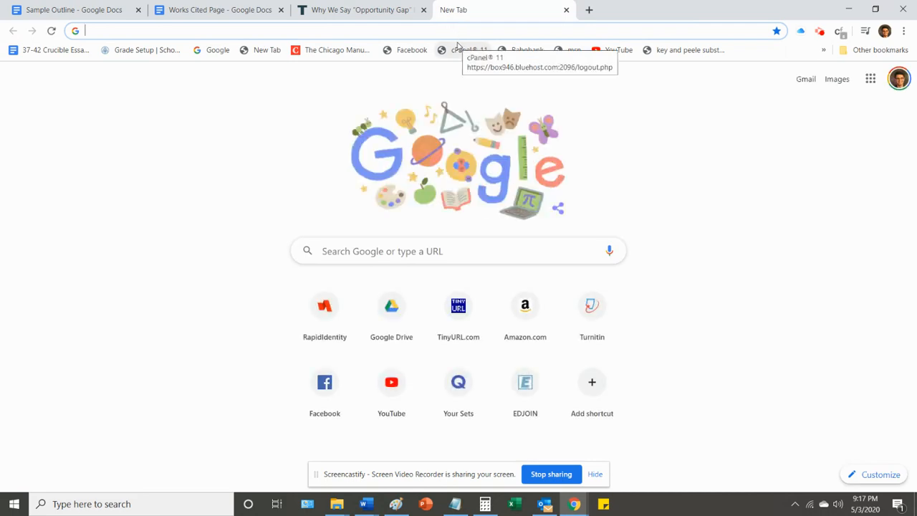
type("easybib")
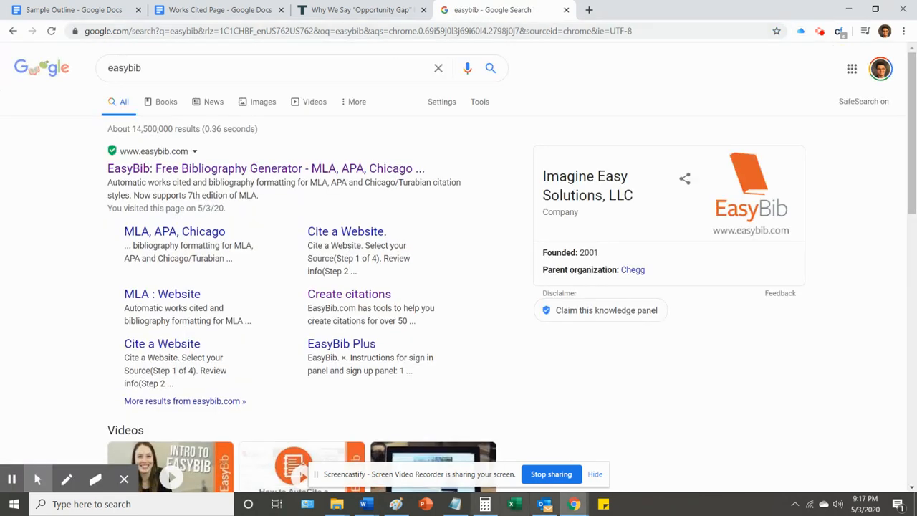
mouse_move(365, 172)
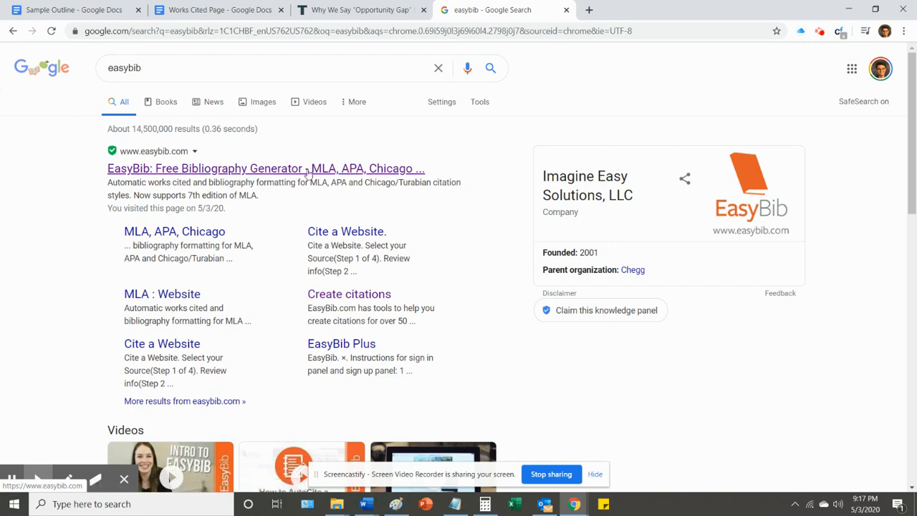
mouse_move(319, 172)
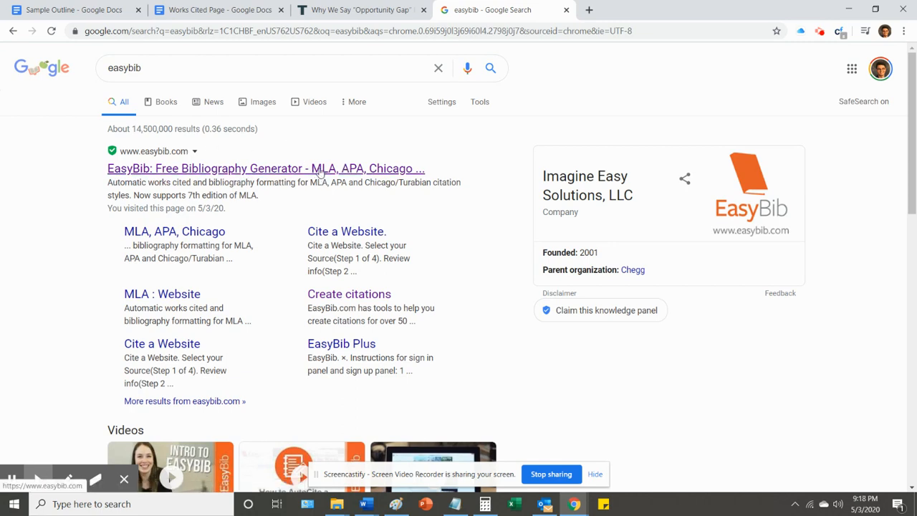
mouse_move(327, 171)
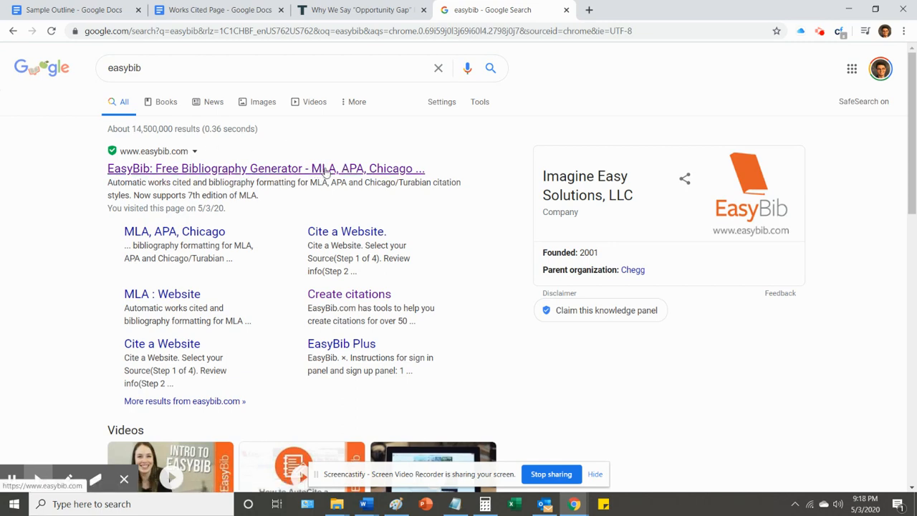
left_click(333, 172)
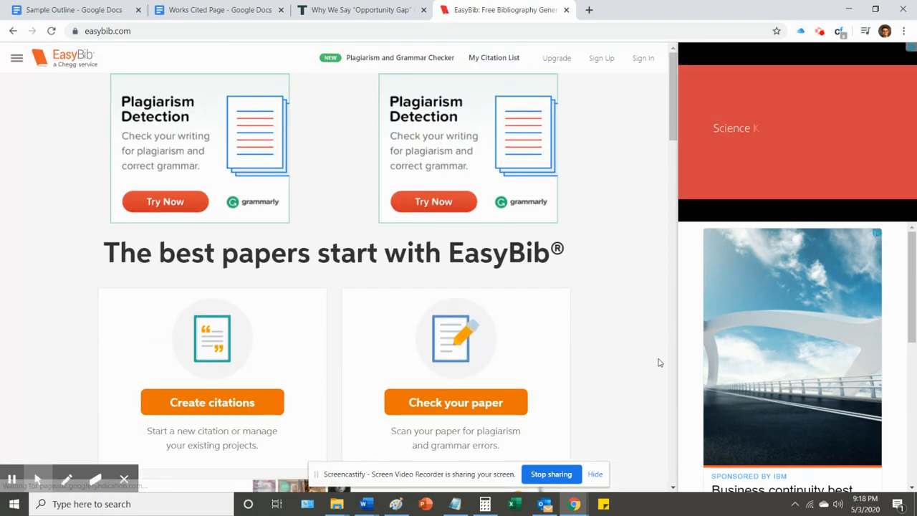
scroll("down", 3)
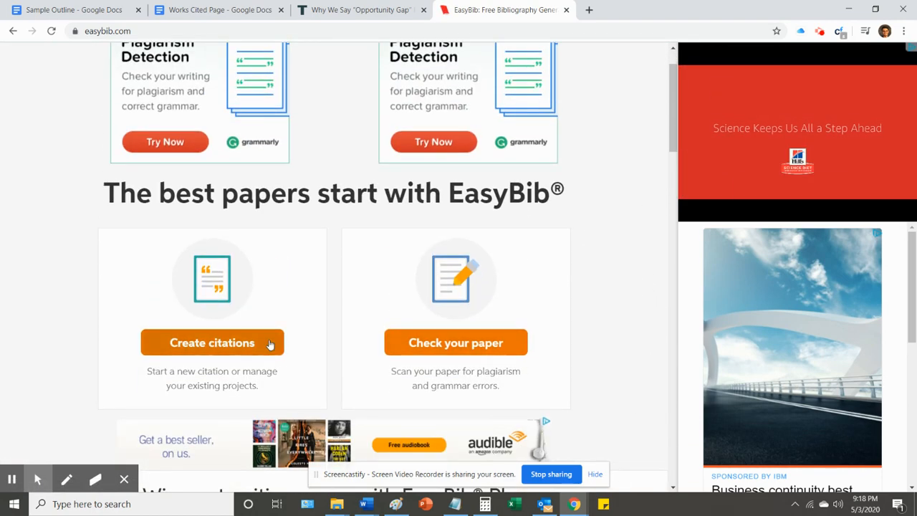
scroll("down", 3)
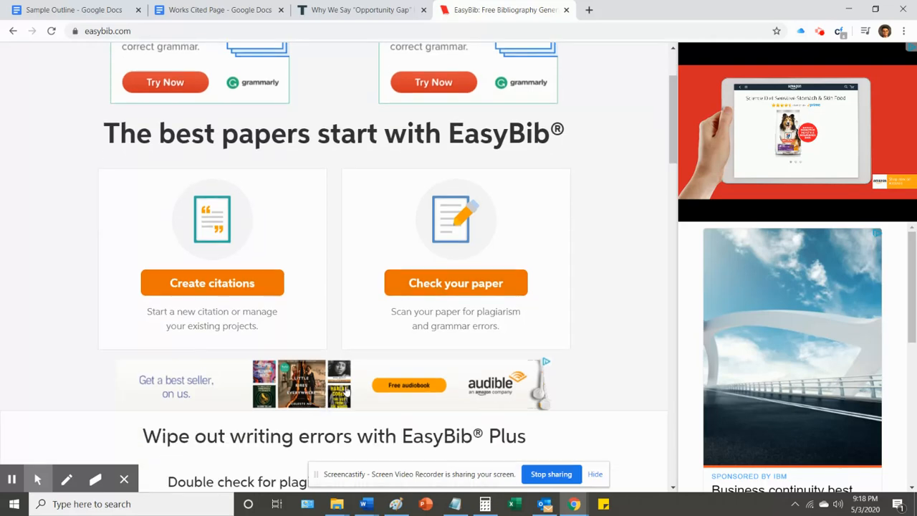
scroll("down", 3)
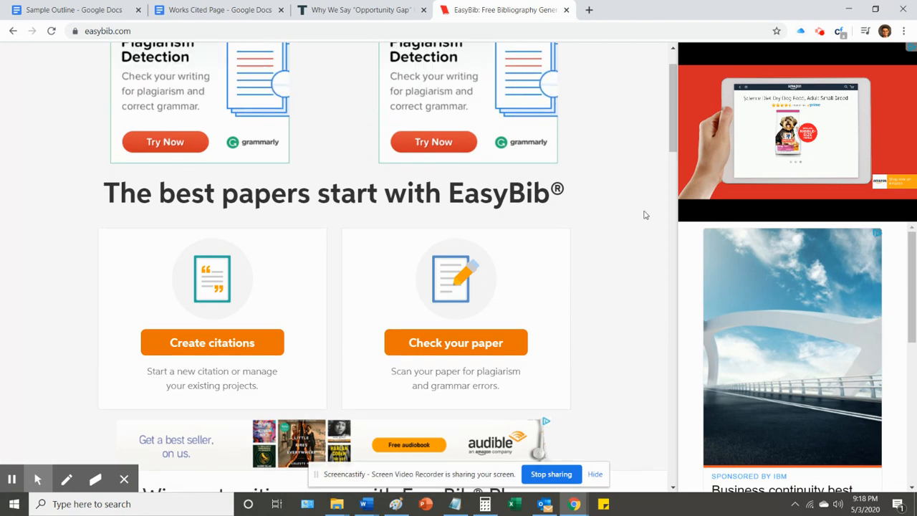
scroll("down", 3)
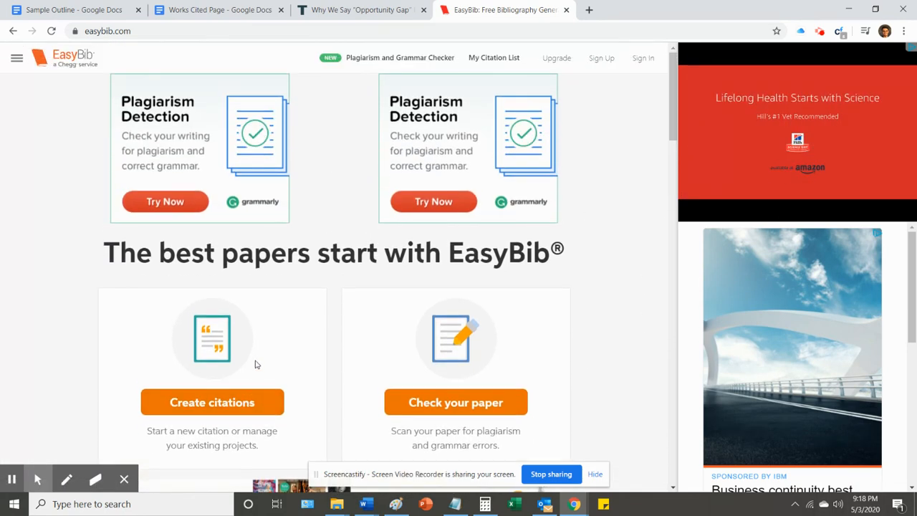
scroll("down", 3)
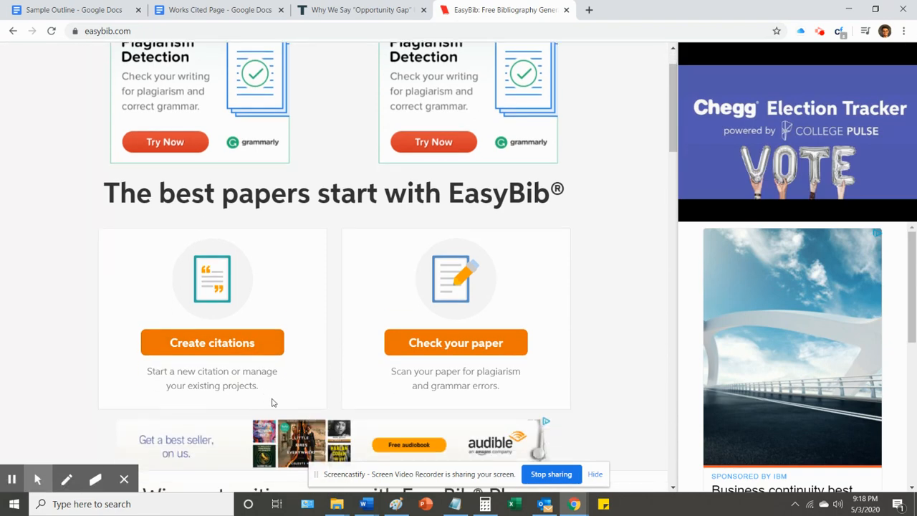
- Look up the pasted URL as a website source and cite 'Why We Say Opportunity Gap'
left_click(211, 343)
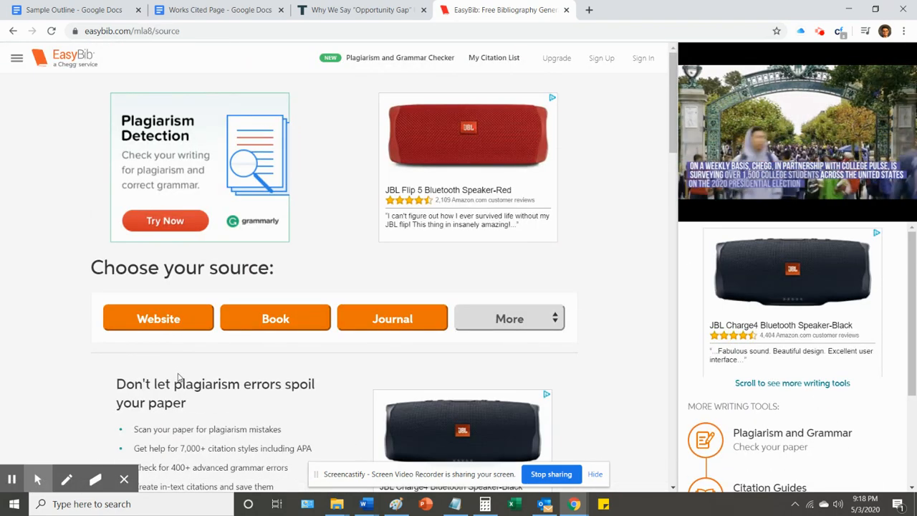
left_click(157, 318)
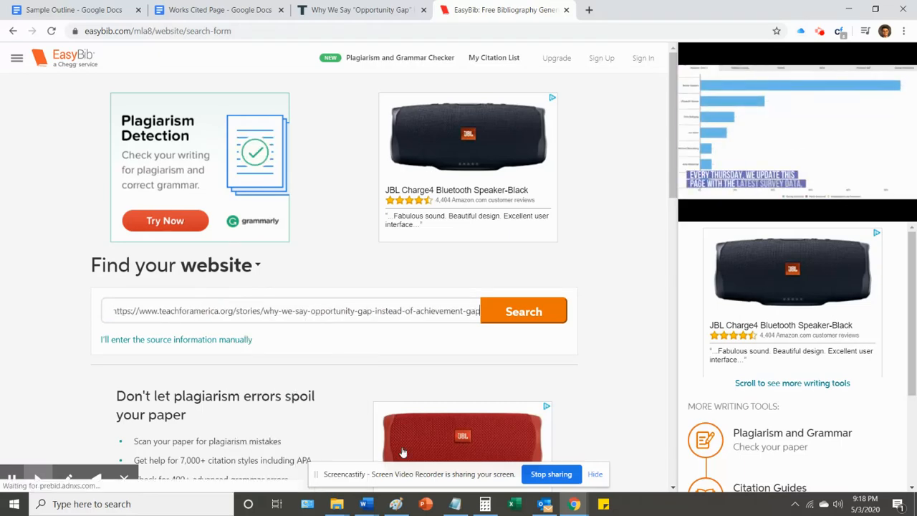
left_click(524, 310)
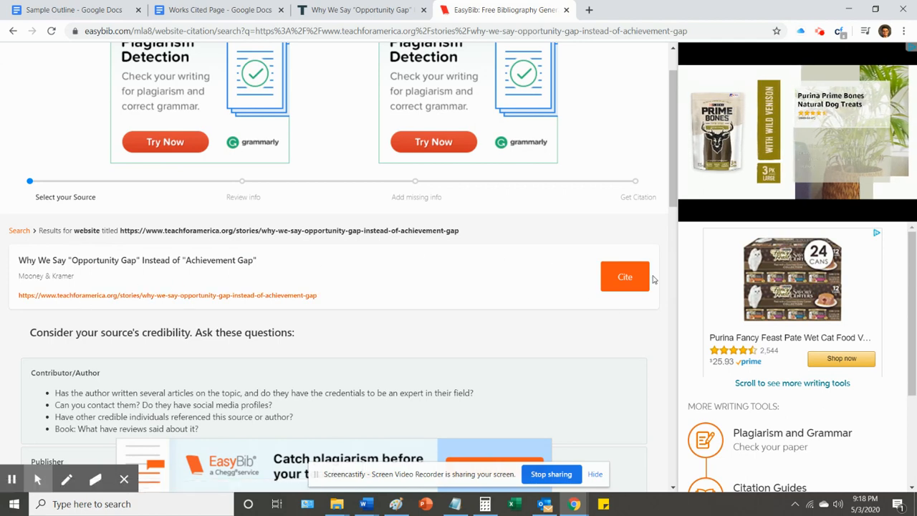
left_click(624, 276)
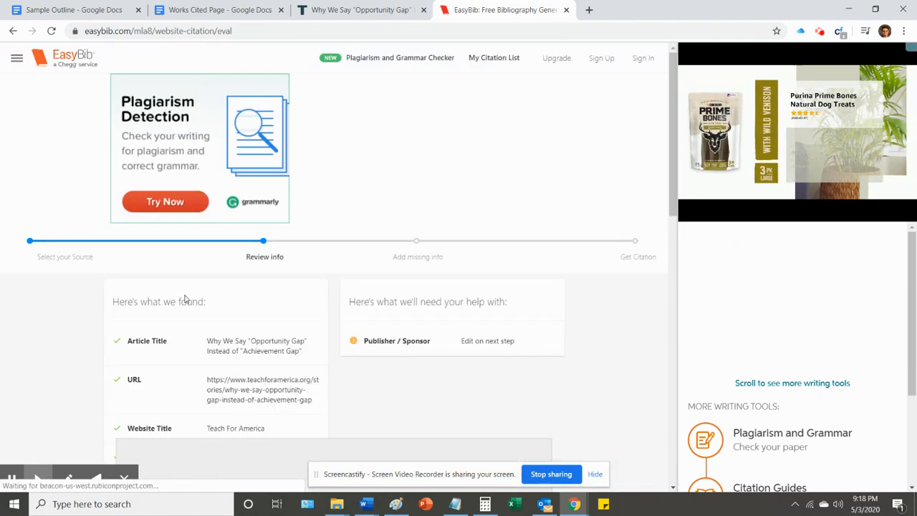
scroll("down", 3)
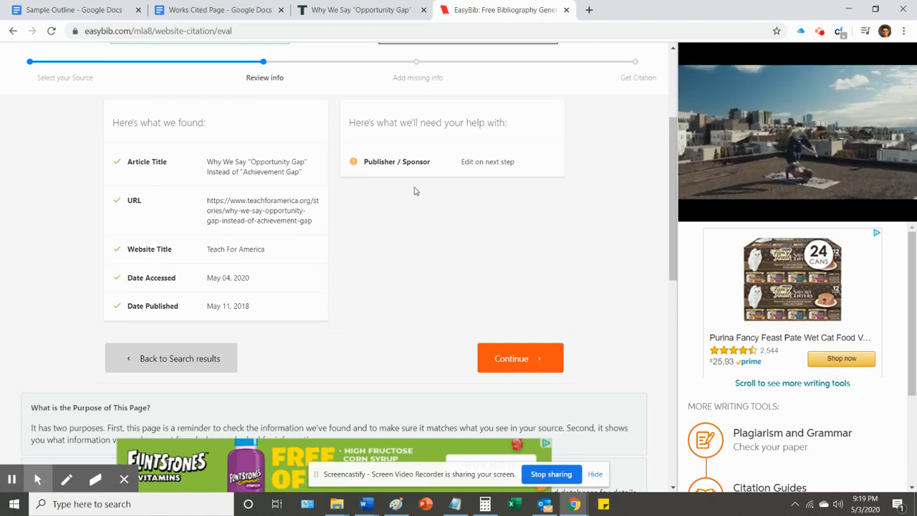
- Enter Teach for America as publisher/sponsor and complete the citation
left_click(520, 357)
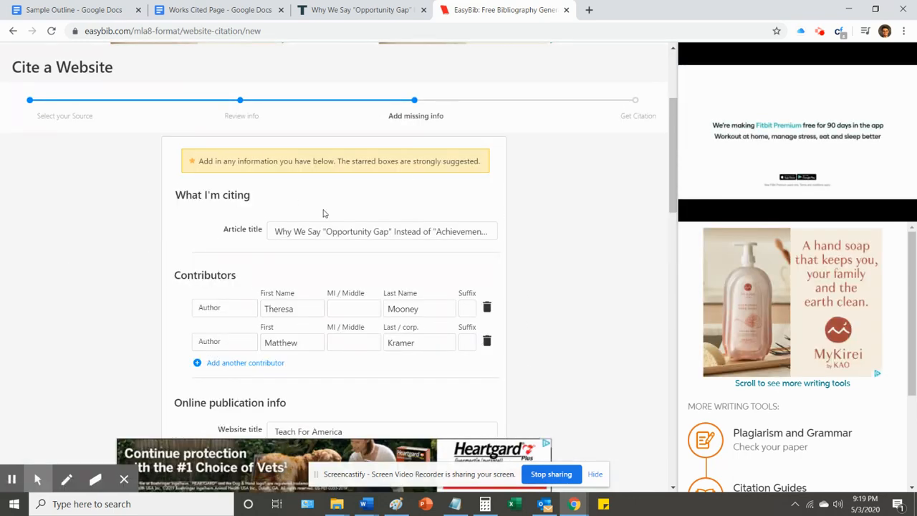
scroll("down", 3)
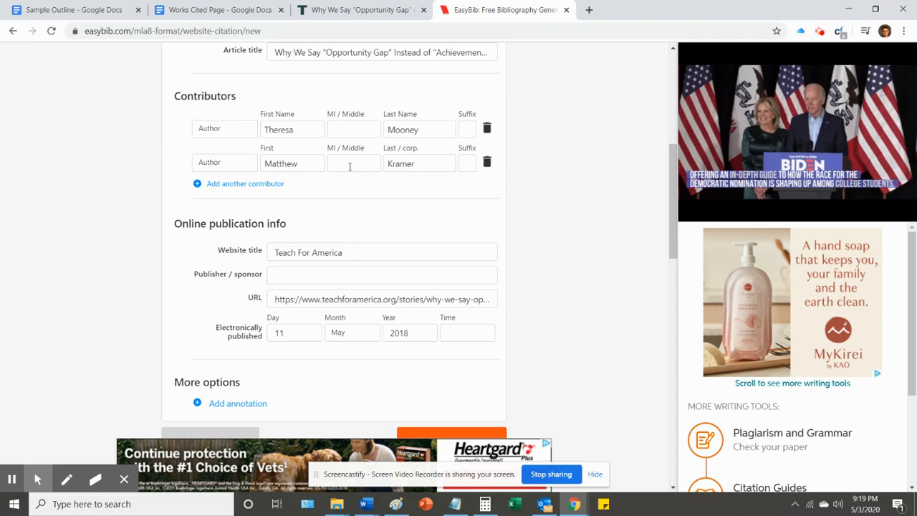
scroll("down", 3)
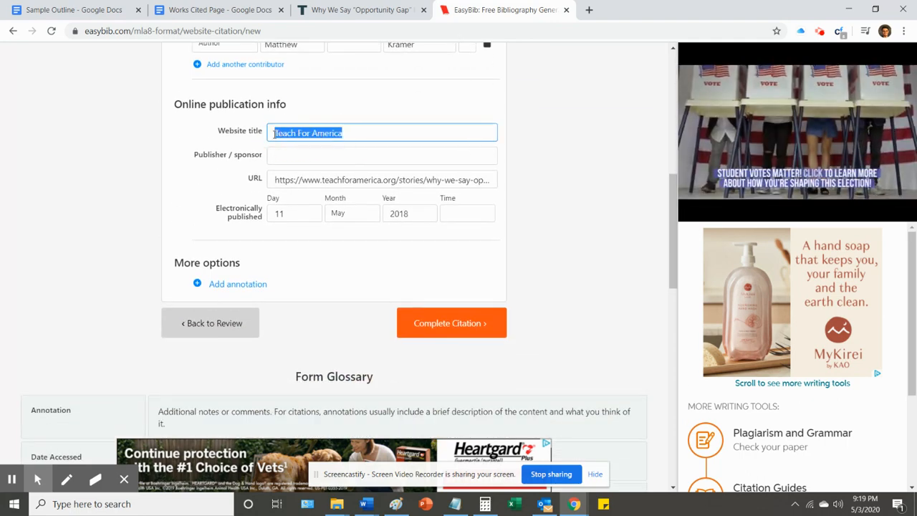
left_click(381, 156)
type("Teach for America")
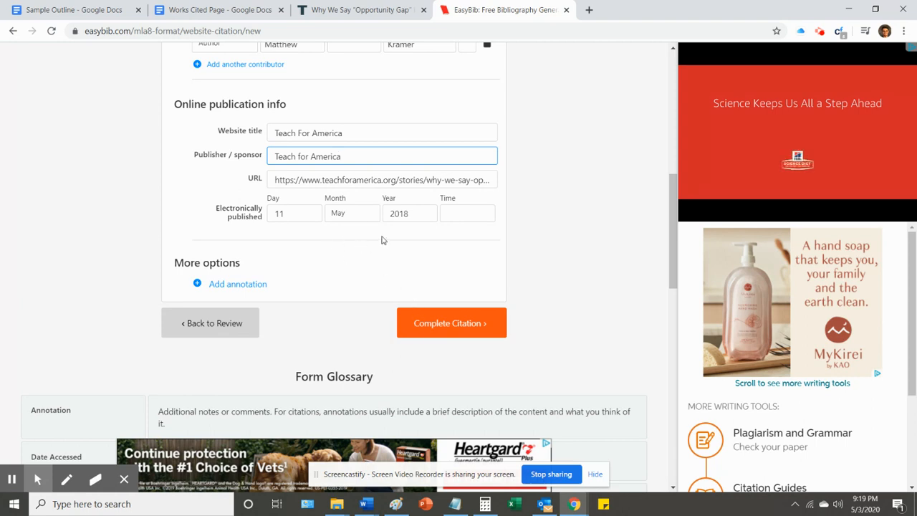
left_click(450, 323)
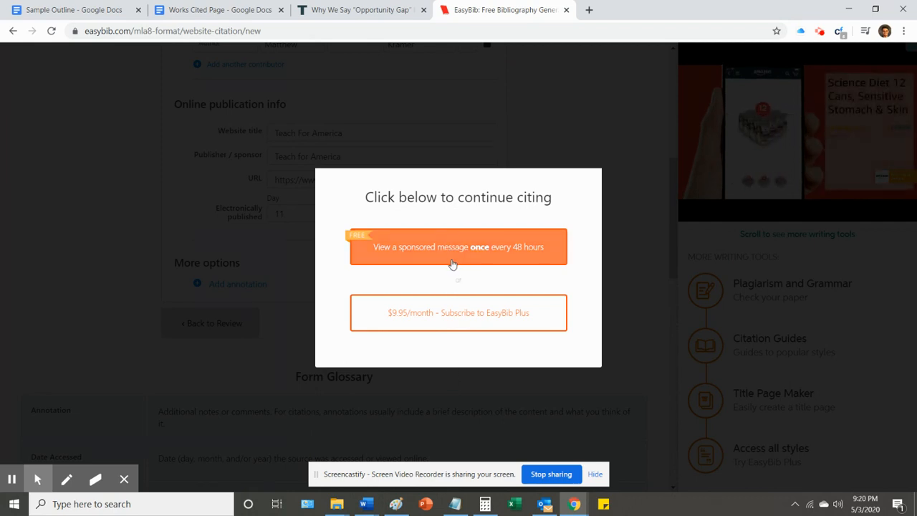
- Start the 48-hour sponsored message, then return to the Works Cited Page document
left_click(458, 246)
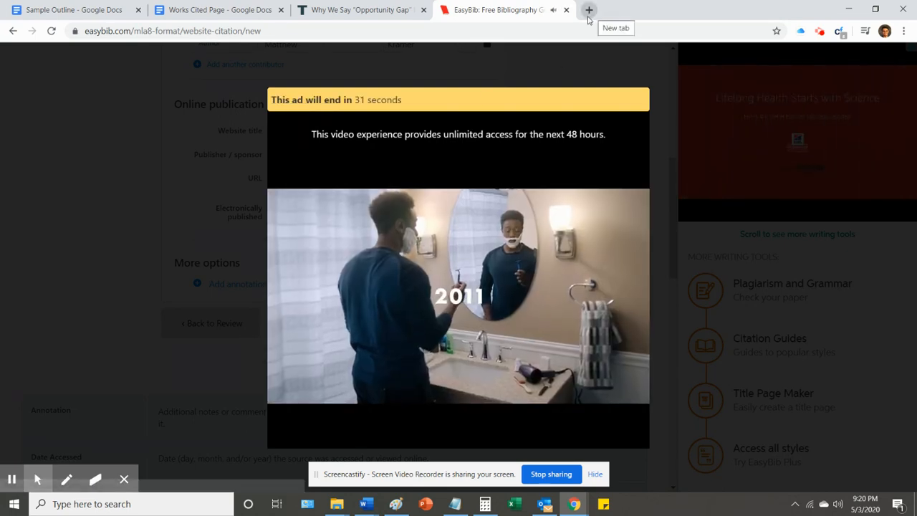
left_click(588, 9)
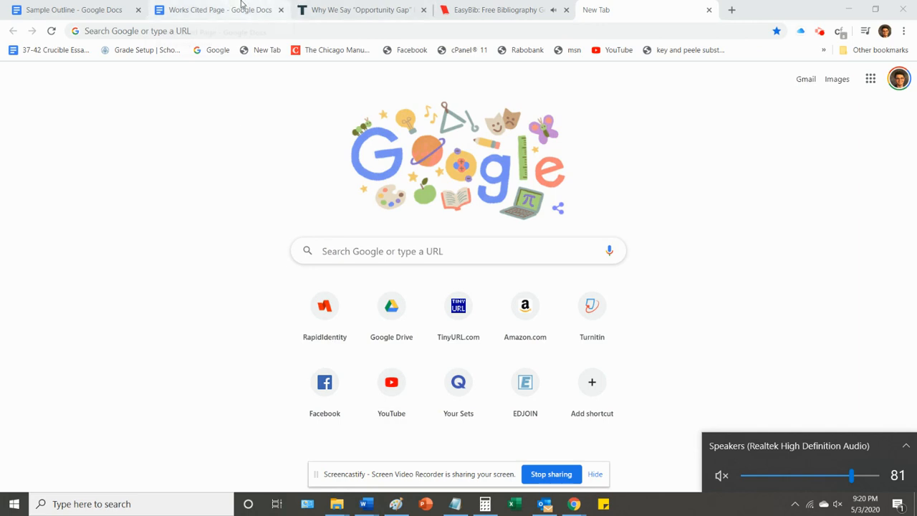
left_click(215, 10)
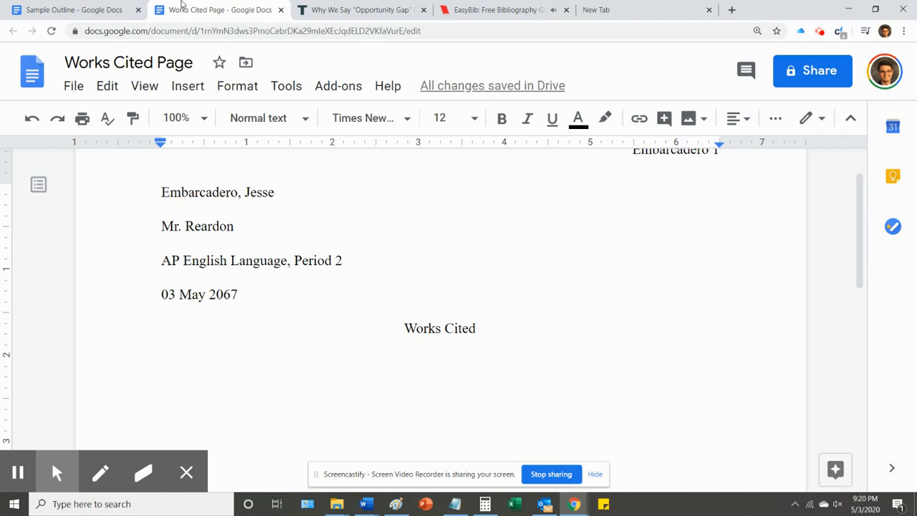
- Bring up Doing Your Initial Research.doc from Word's taskbar thumbnails
left_click(475, 328)
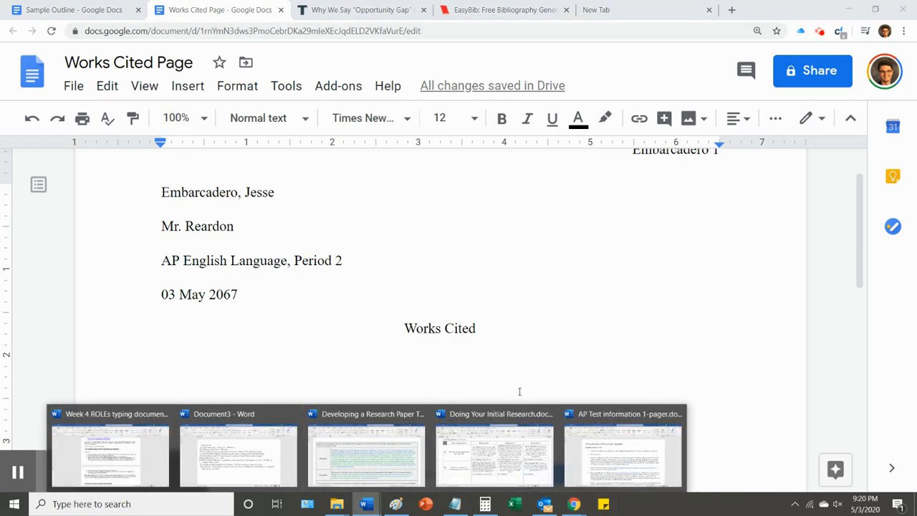
left_click(495, 451)
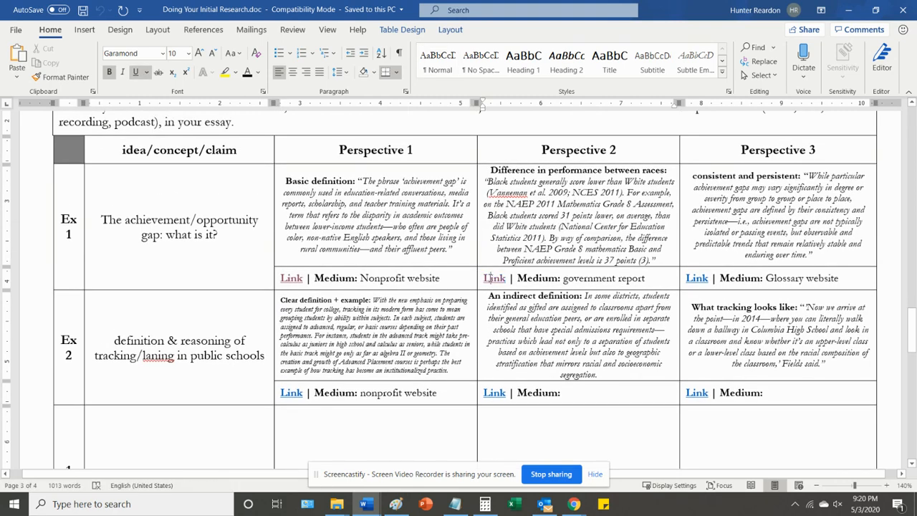
- Follow the Perspective 2 government report link and dismiss the Office warning
left_click(494, 278)
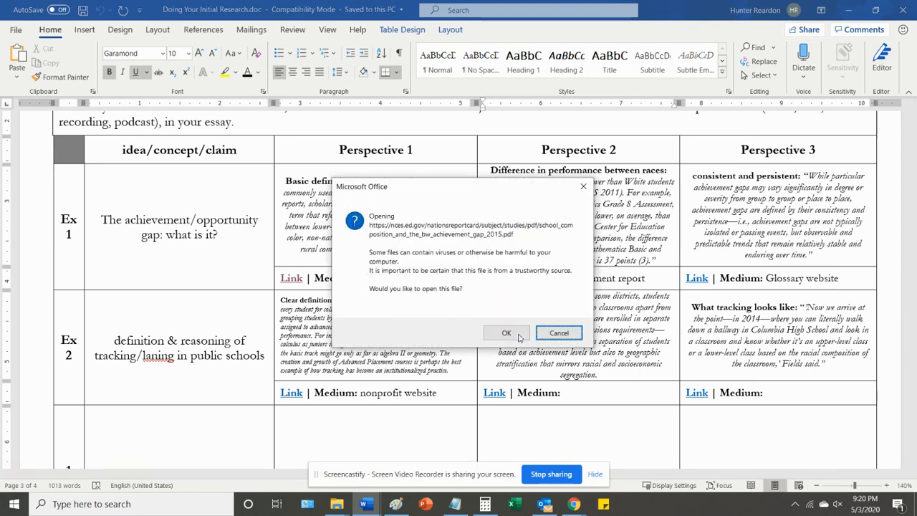
left_click(506, 332)
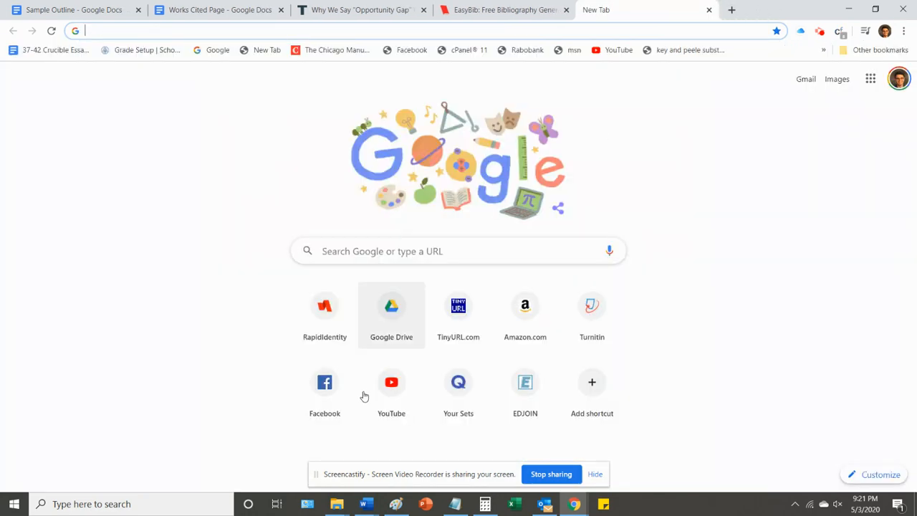
mouse_move(365, 504)
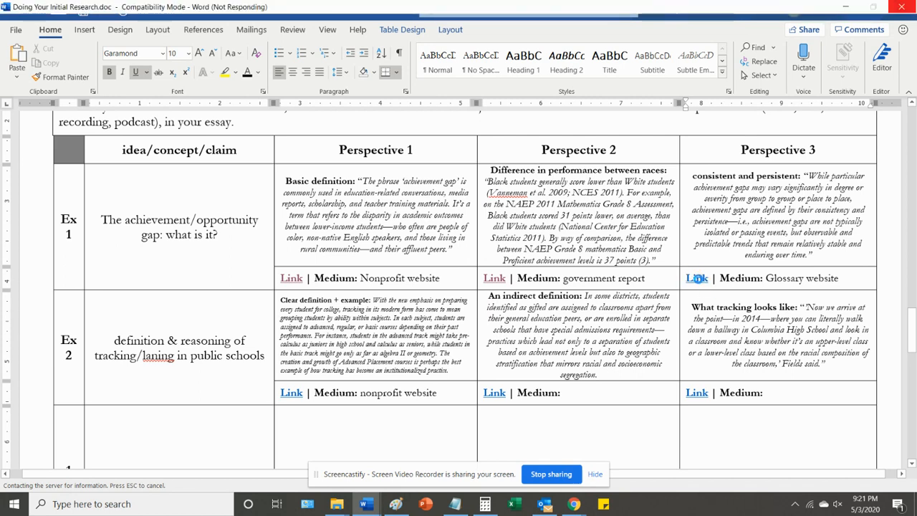
mouse_move(696, 277)
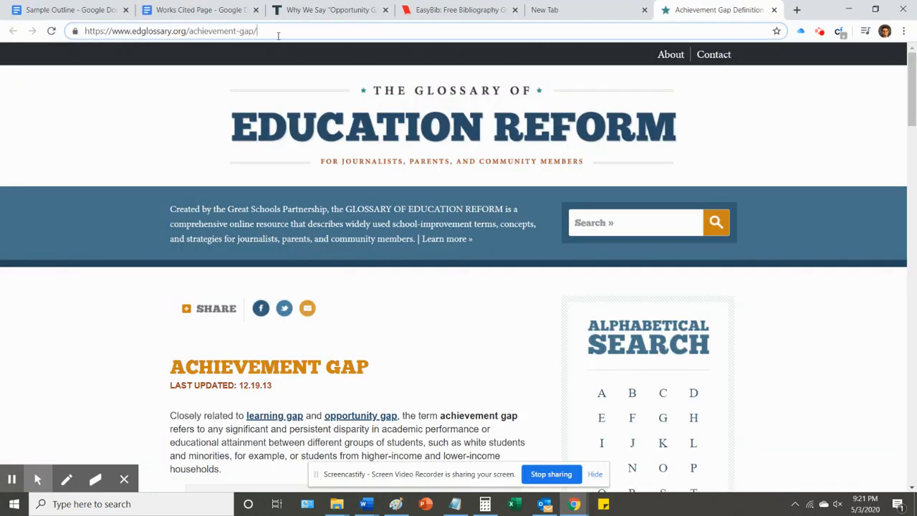
- Select the Achievement Gap glossary page's URL in the Chrome address bar
left_click(176, 32)
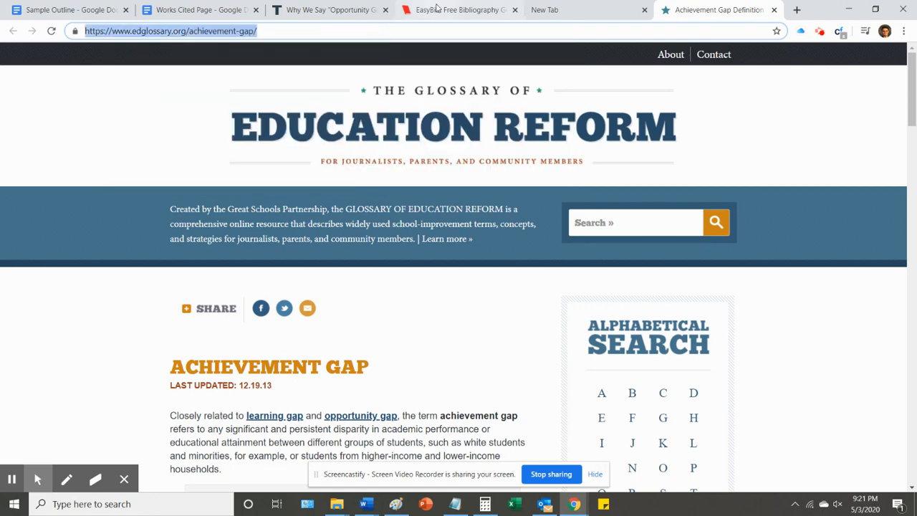
- Back in EasyBib, start a new website citation for the Achievement Gap Definition page
left_click(454, 10)
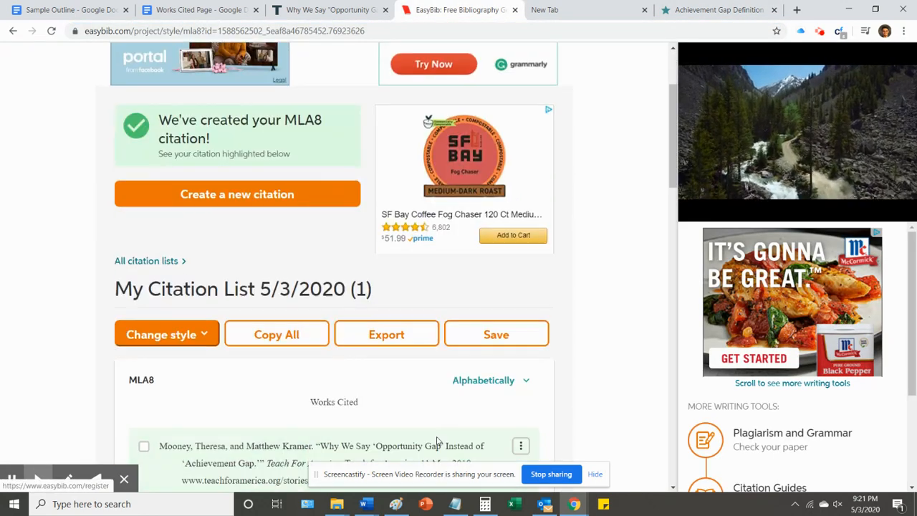
scroll("down", 3)
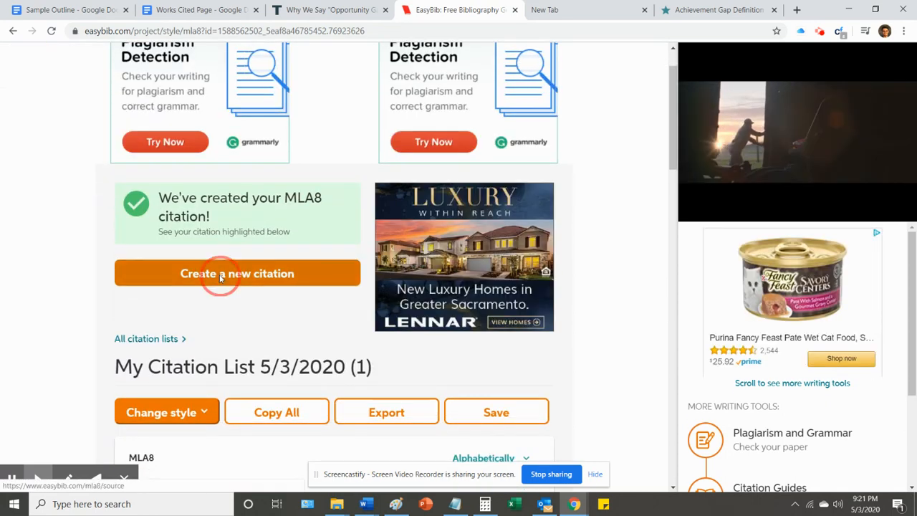
left_click(236, 273)
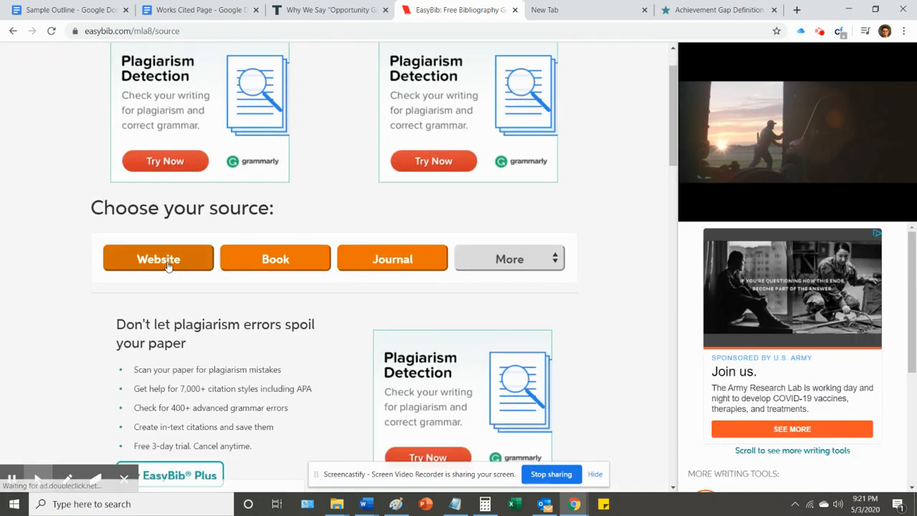
left_click(158, 258)
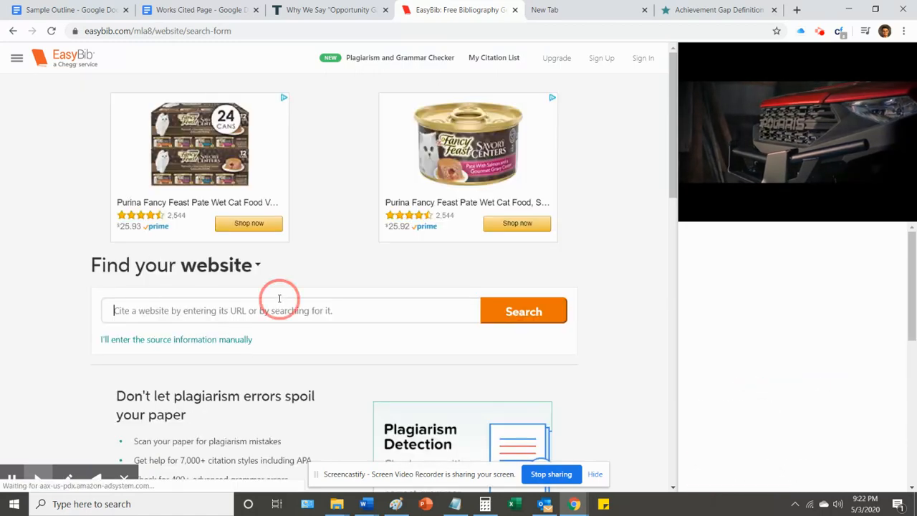
left_click(522, 310)
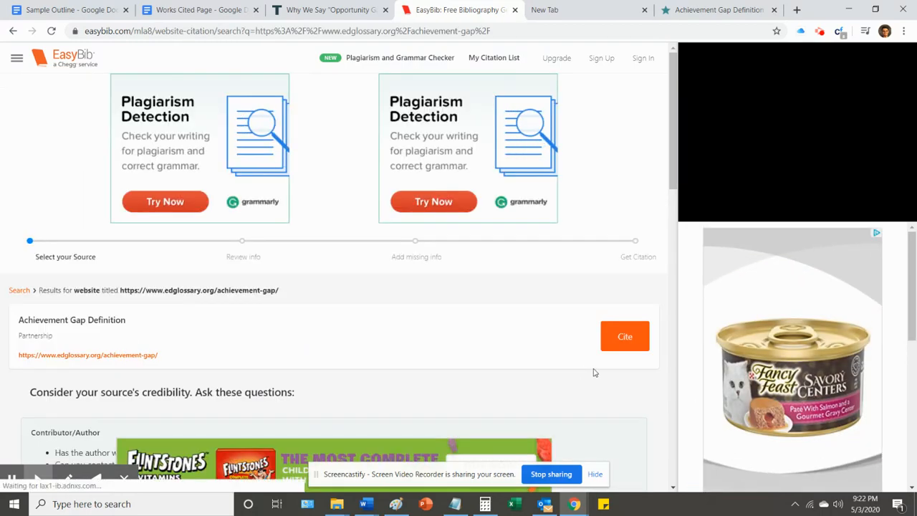
left_click(625, 336)
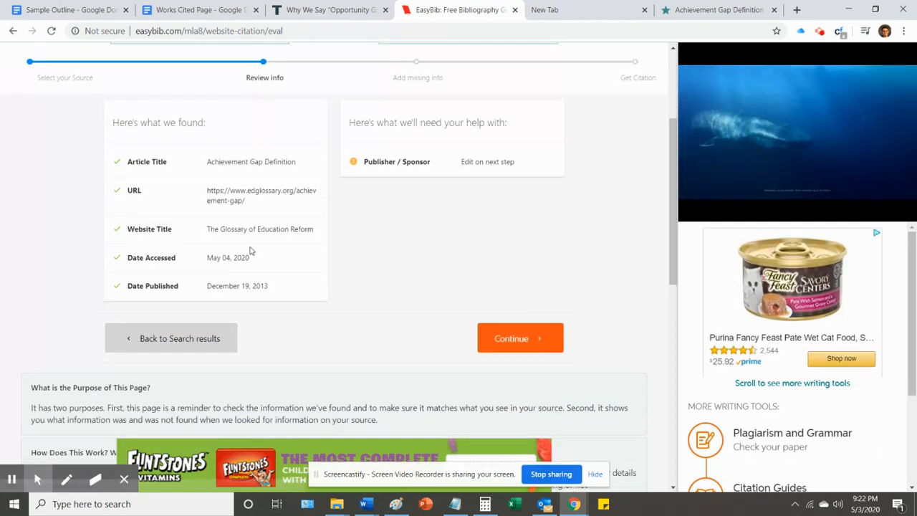
mouse_move(187, 254)
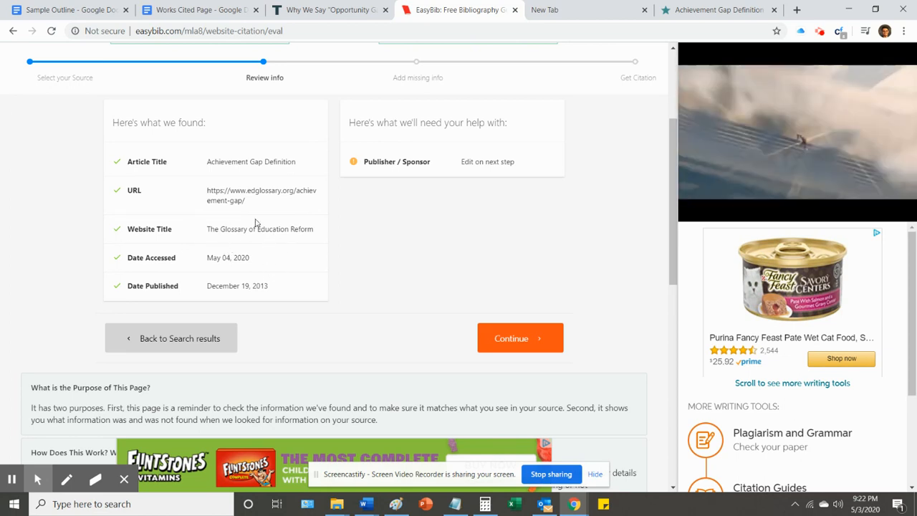
mouse_move(284, 144)
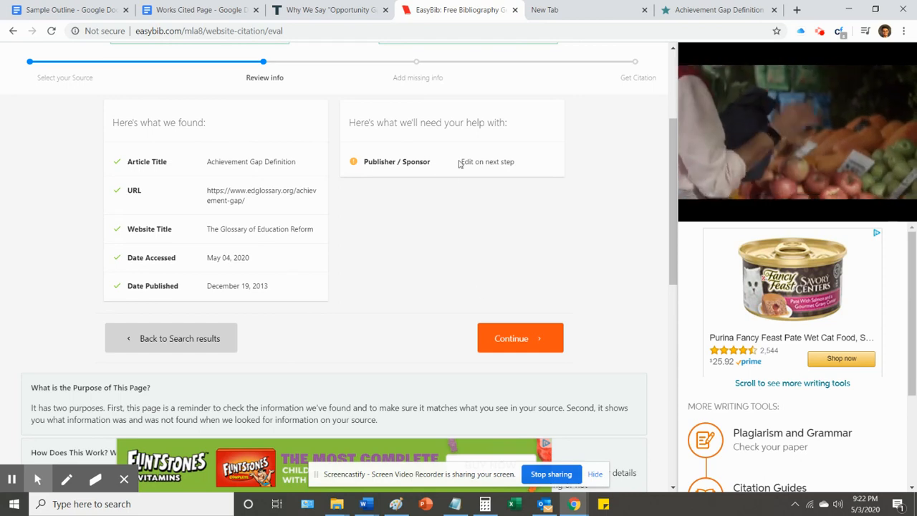
- Continue through the review form and complete the citation into My Citation List
left_click(520, 337)
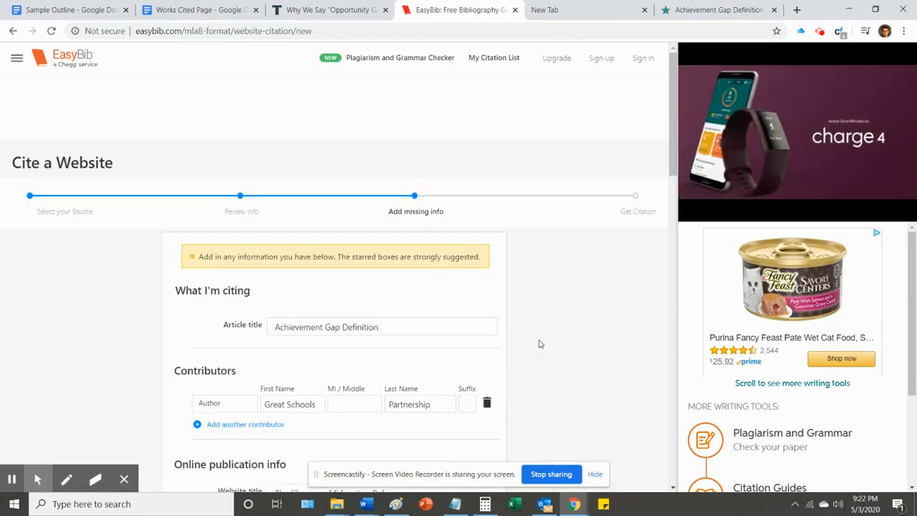
scroll("down", 3)
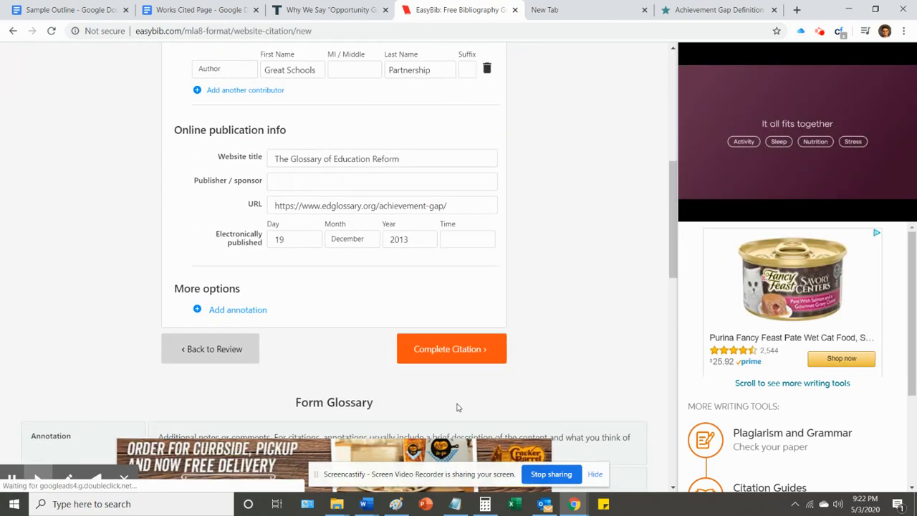
left_click(451, 348)
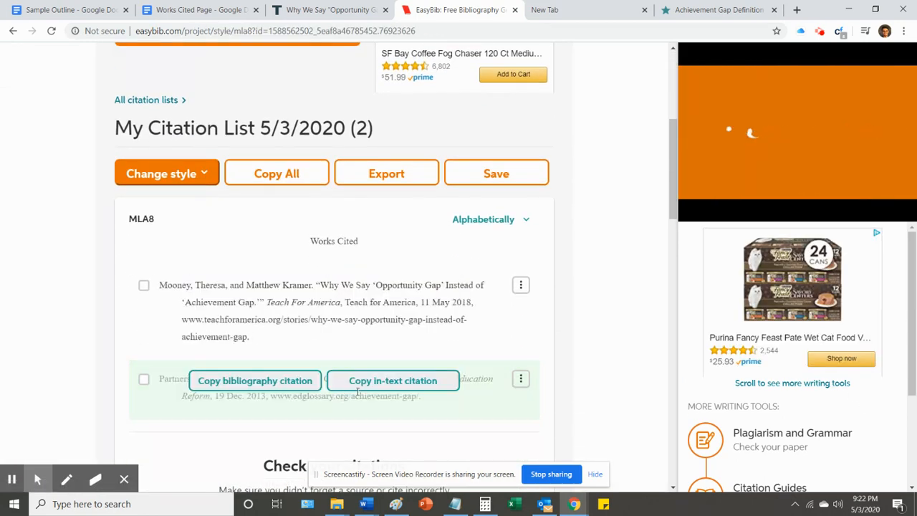
- Dismiss EasyBib's plagiarism check offer and open Export for the two-citation MLA list
scroll("down", 3)
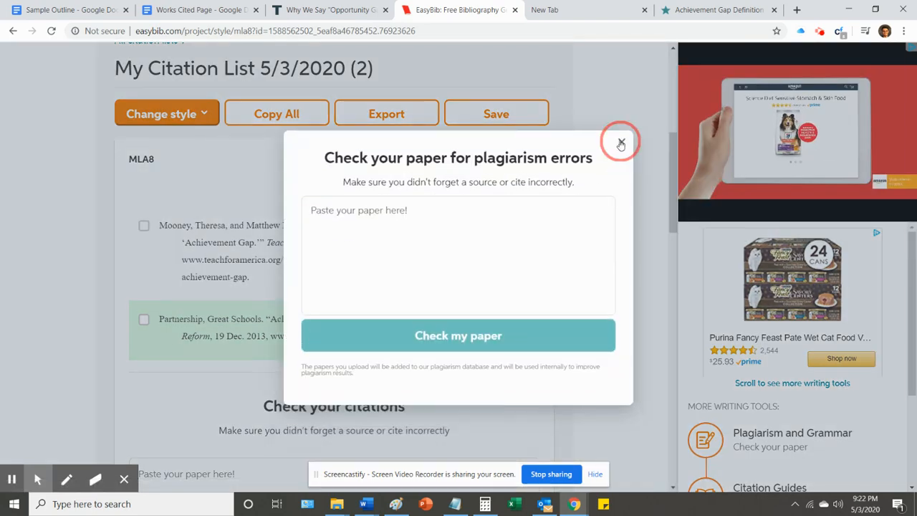
left_click(620, 143)
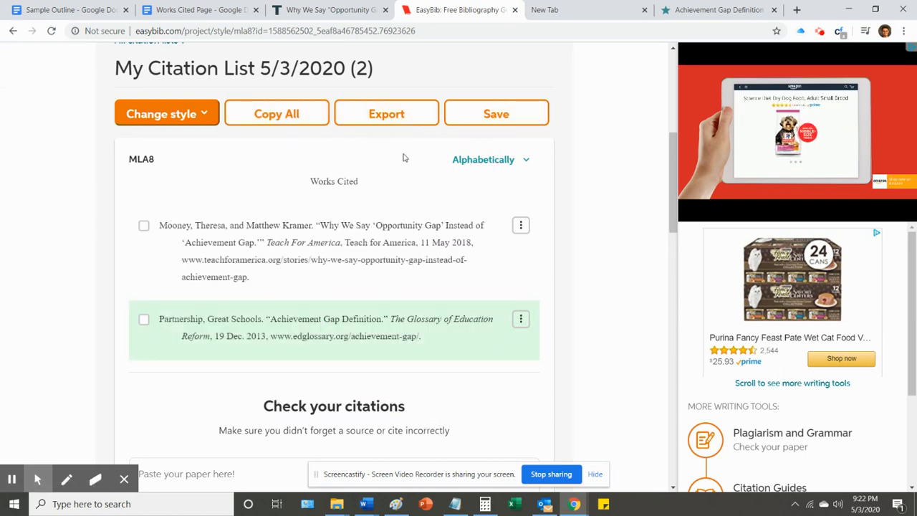
left_click(386, 113)
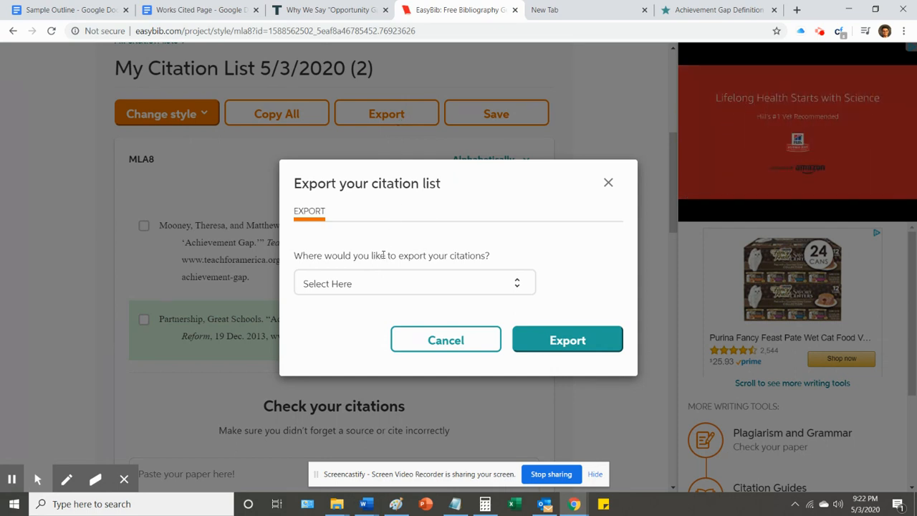
- Export the two-citation MLA list to Google Docs
left_click(414, 282)
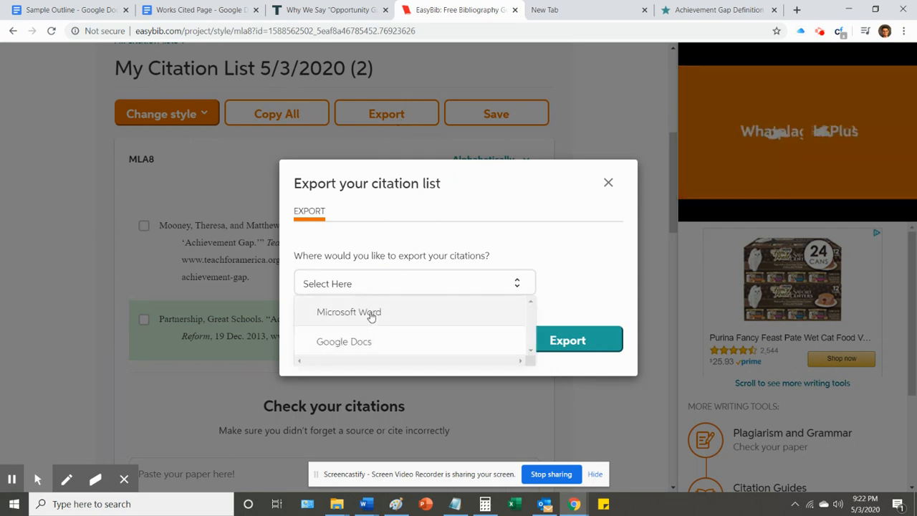
left_click(343, 341)
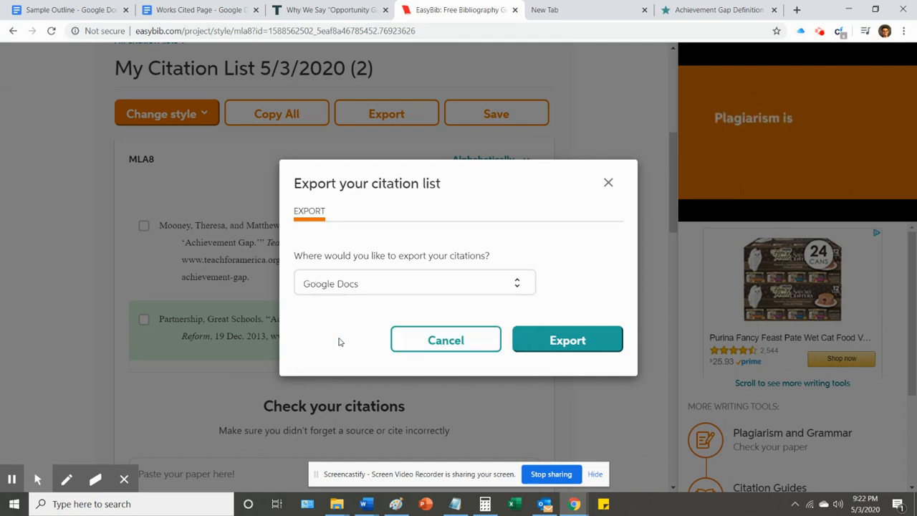
left_click(567, 339)
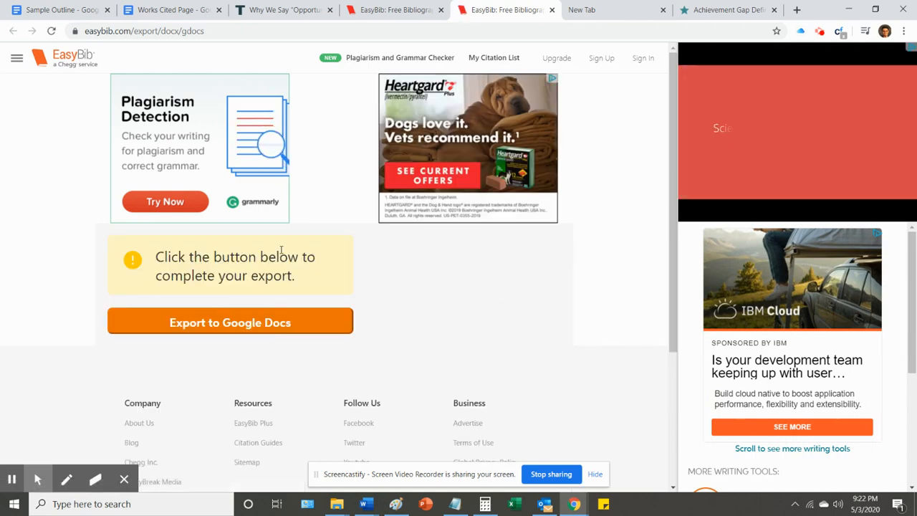
left_click(220, 321)
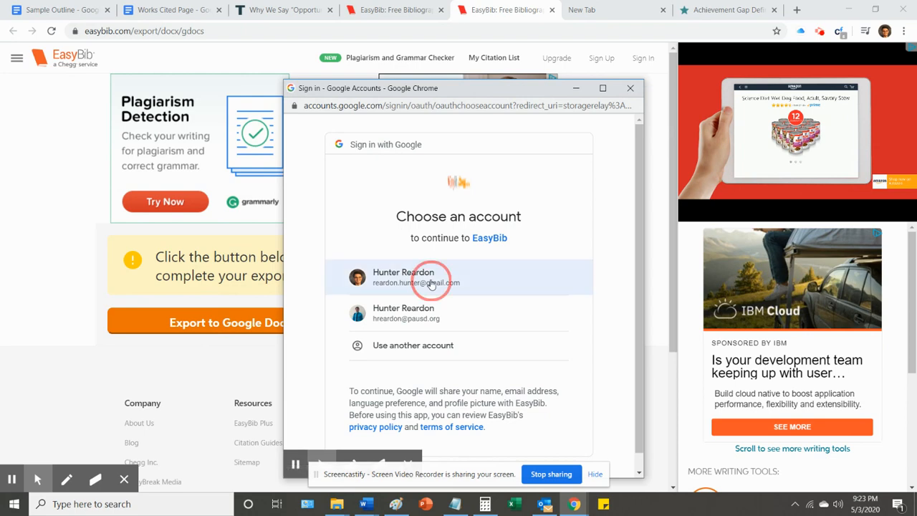
- Choose the Google account and allow EasyBib to create the document in Drive
left_click(423, 281)
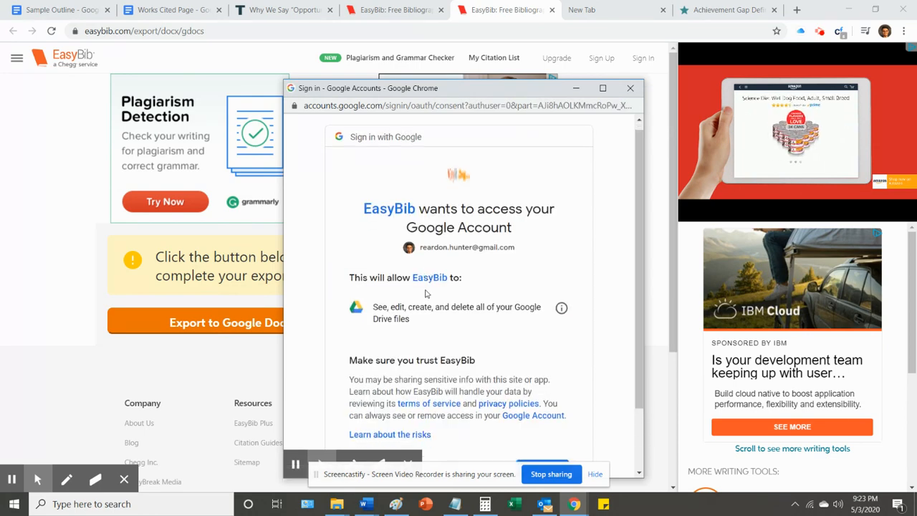
scroll("down", 3)
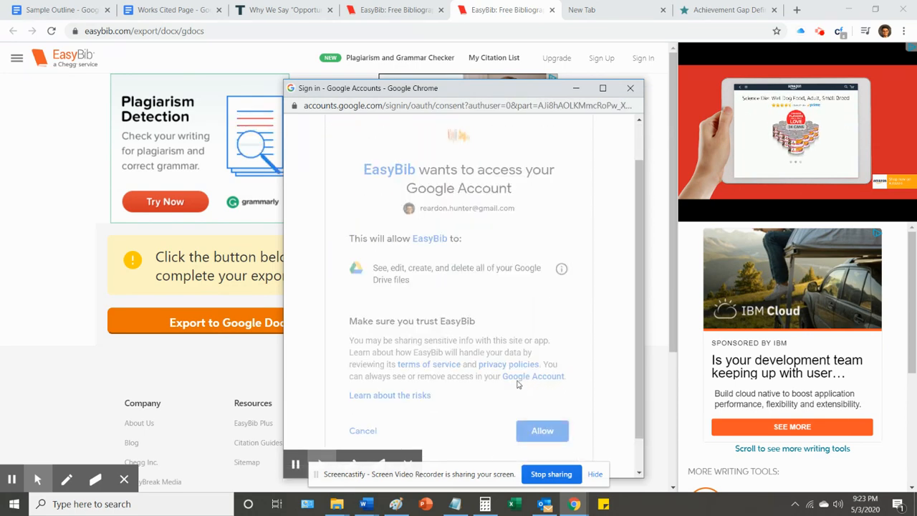
left_click(541, 430)
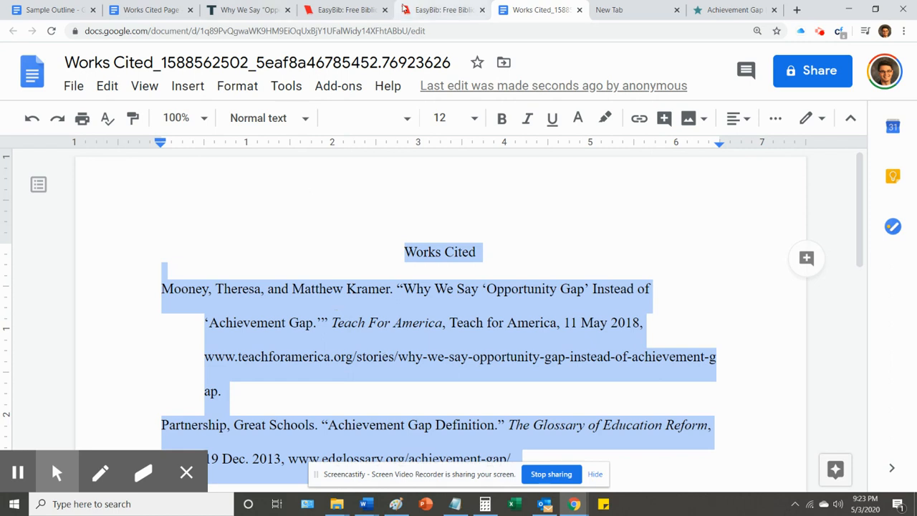
- Return to the Works Cited Page document with the copied citations
left_click(147, 10)
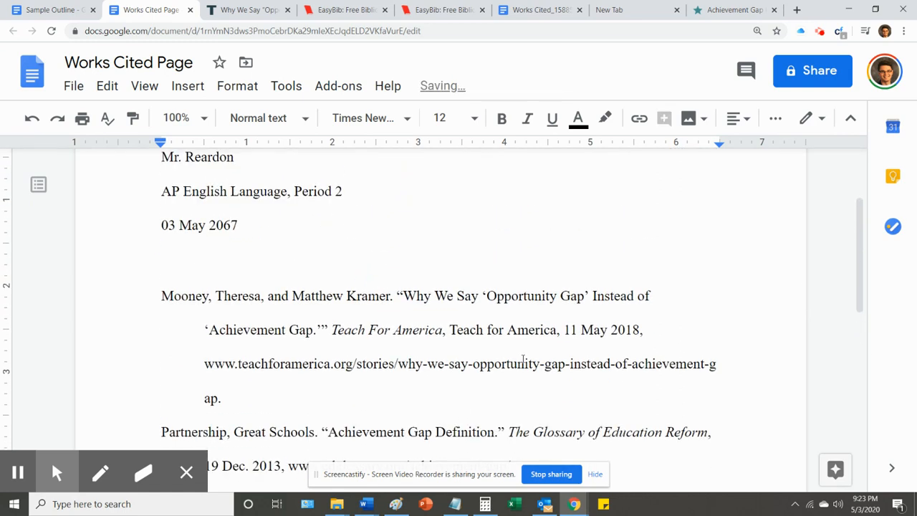
- Type the 'Works Cited' title above the pasted Teach For America and Glossary citations
type("Works Cite")
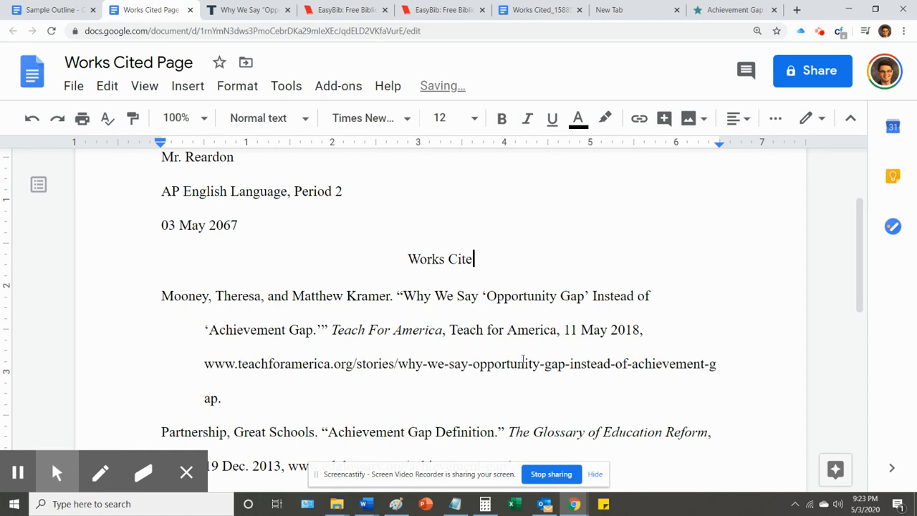
scroll("down", 3)
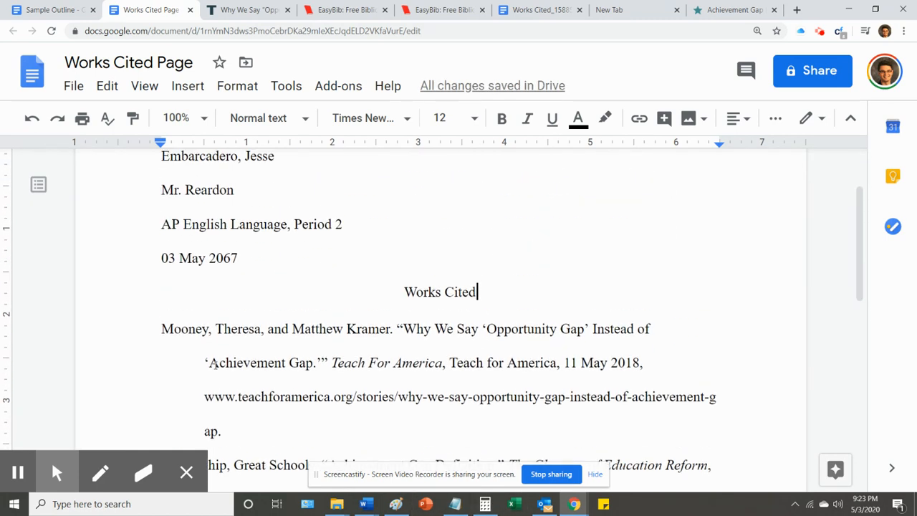
scroll("down", 3)
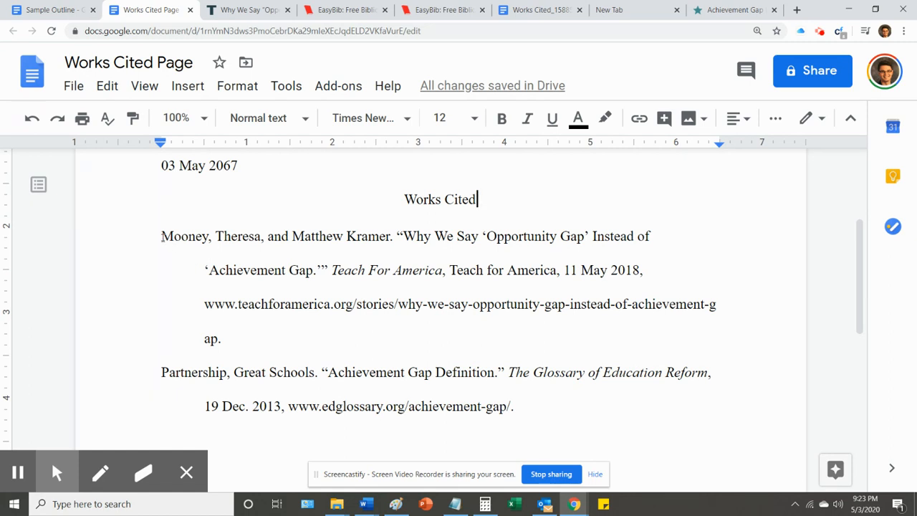
double_click(183, 235)
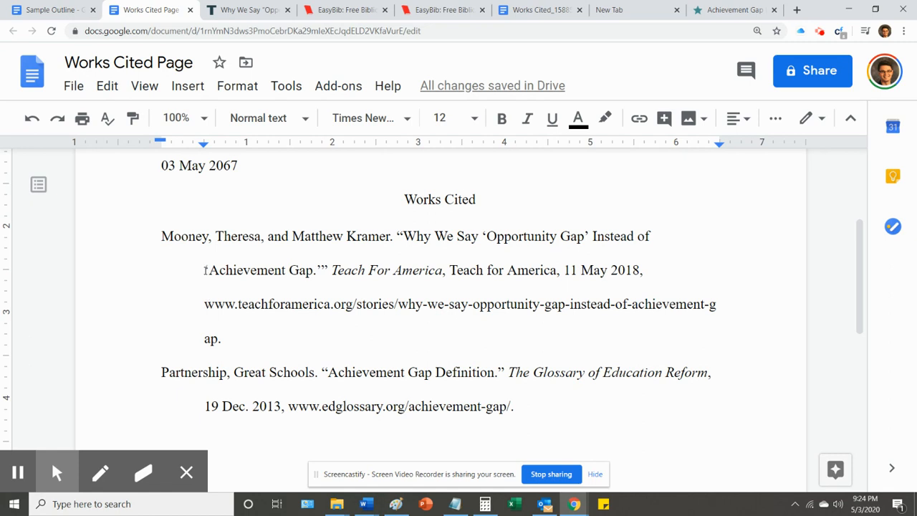
left_click(162, 236)
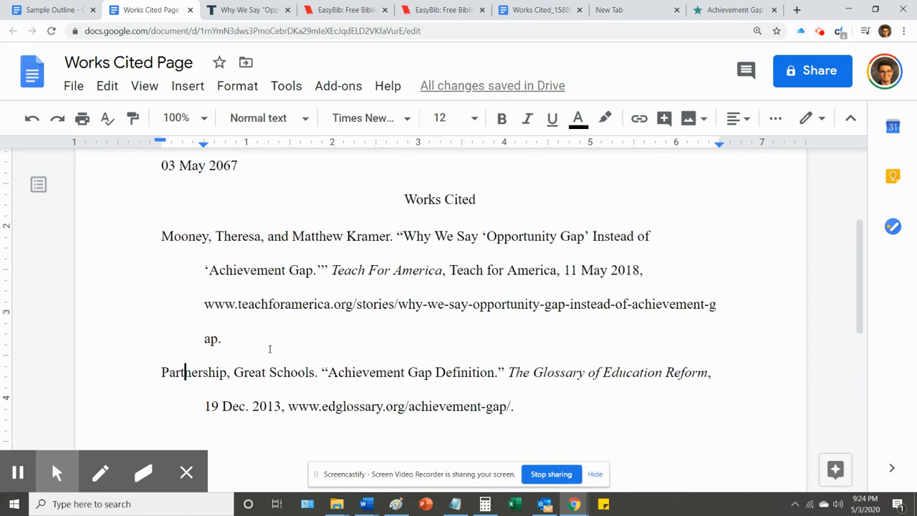
mouse_move(324, 367)
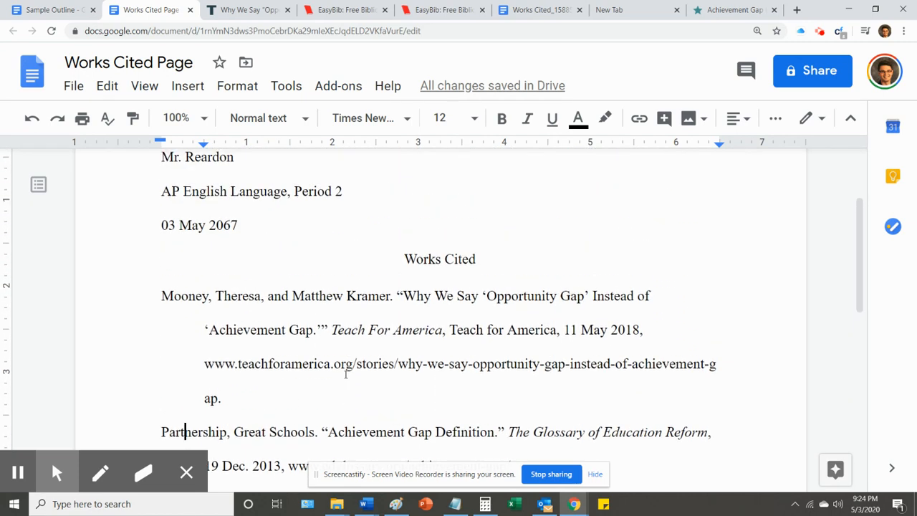
scroll("down", 3)
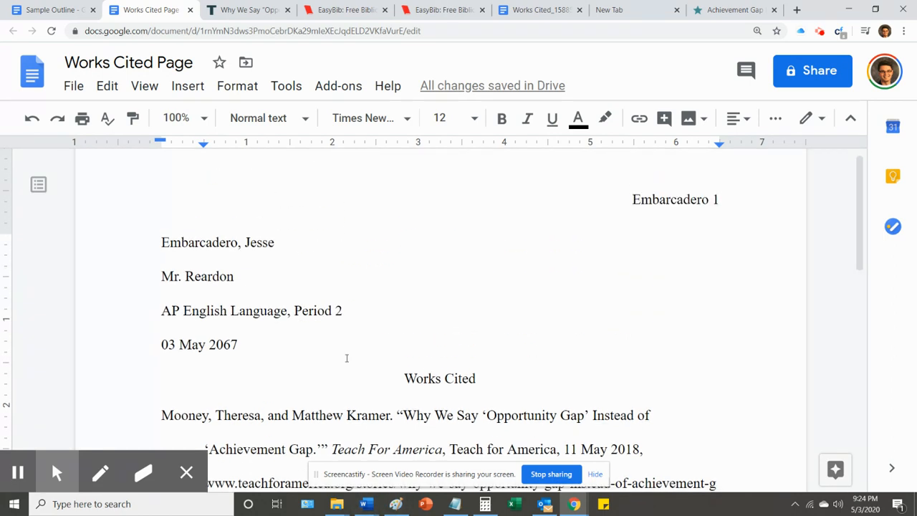
scroll("down", 3)
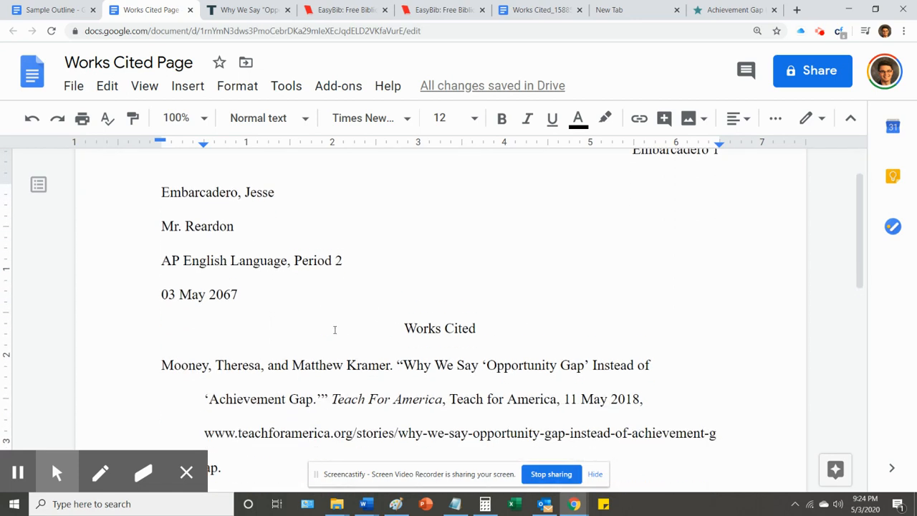
scroll("down", 3)
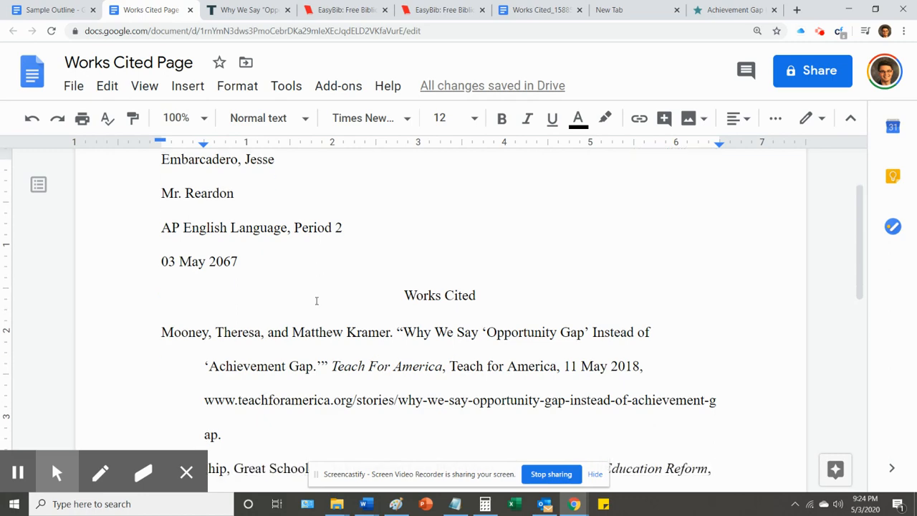
scroll("down", 3)
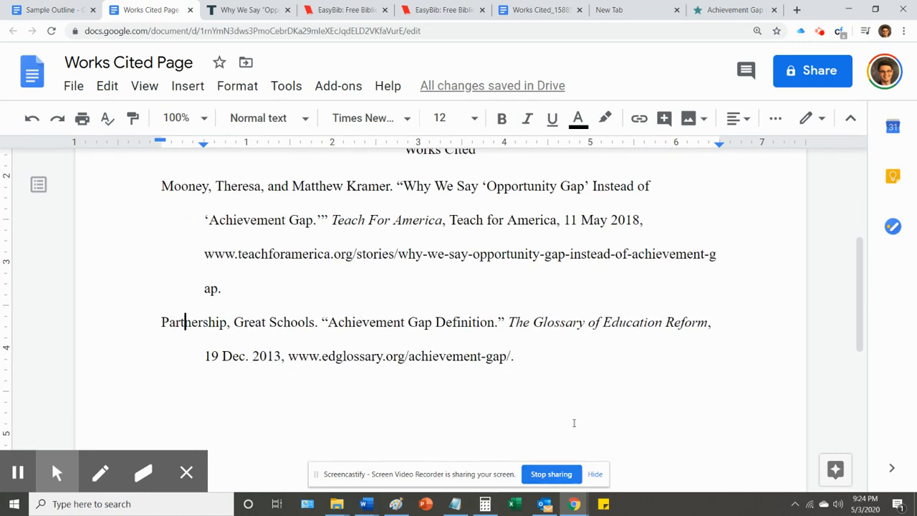